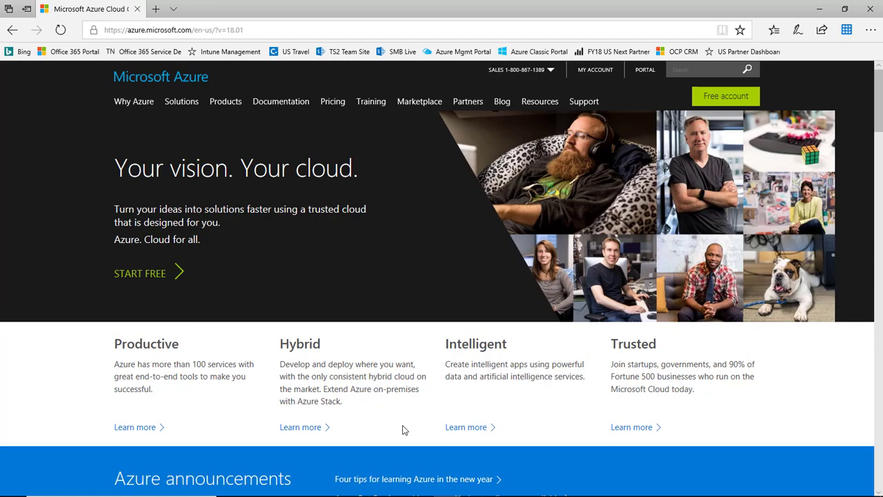
{"action": "mouse_move", "coordinate": [334, 144]}
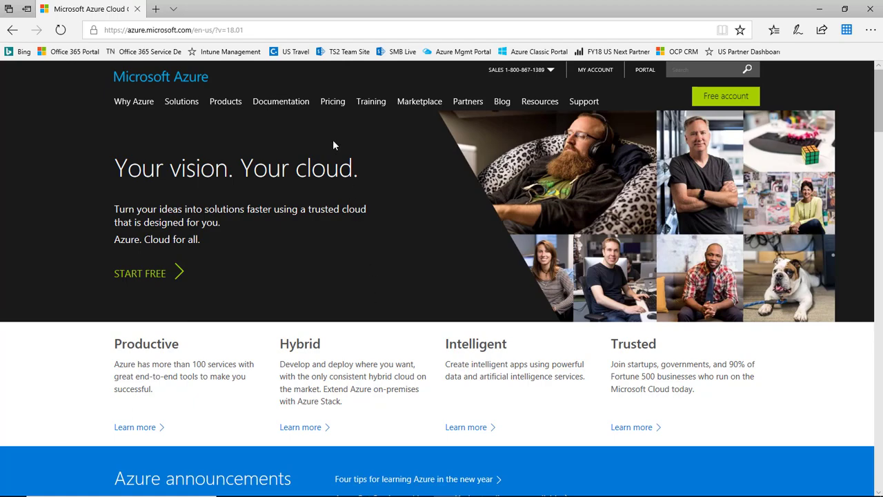
Reach the Azure Pricing Calculator from the Pricing overview, with a Virtual Machines estimate at $102.48.
{"action": "left_click", "coordinate": [332, 103]}
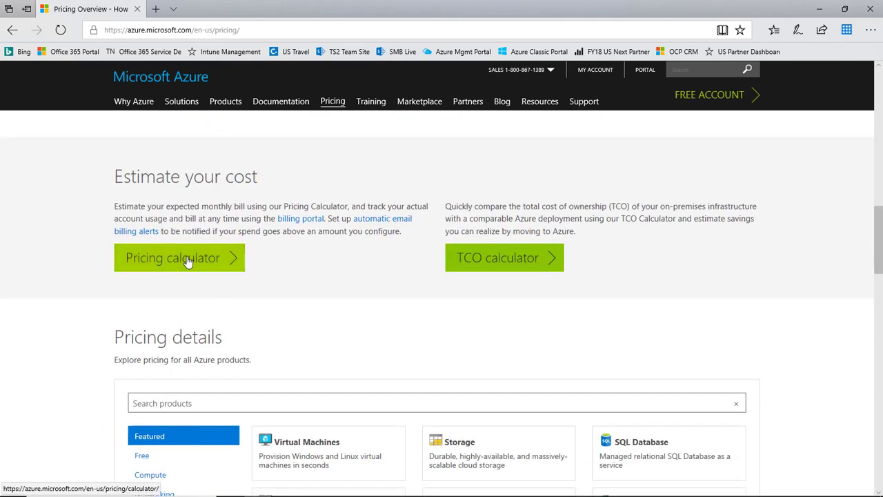
{"action": "left_click", "coordinate": [179, 258]}
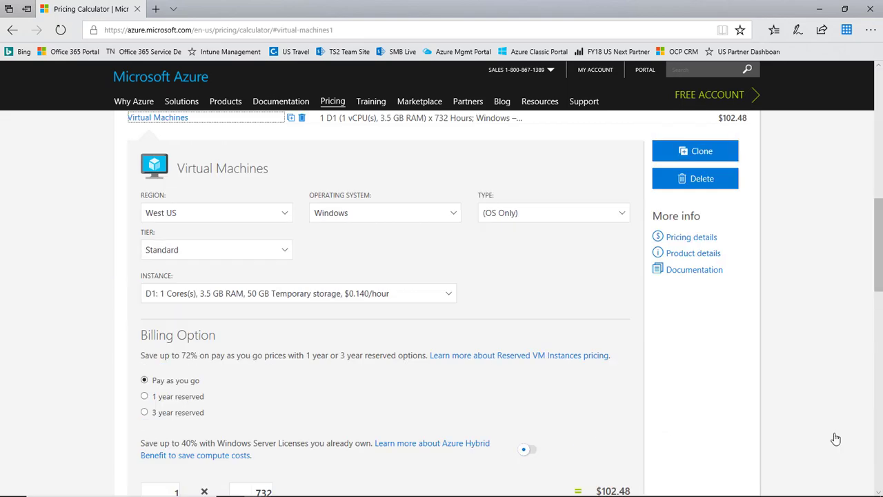
Rename the Virtual Machines estimate to 'DC #1', keeping the West US region.
{"action": "left_click", "coordinate": [222, 168]}
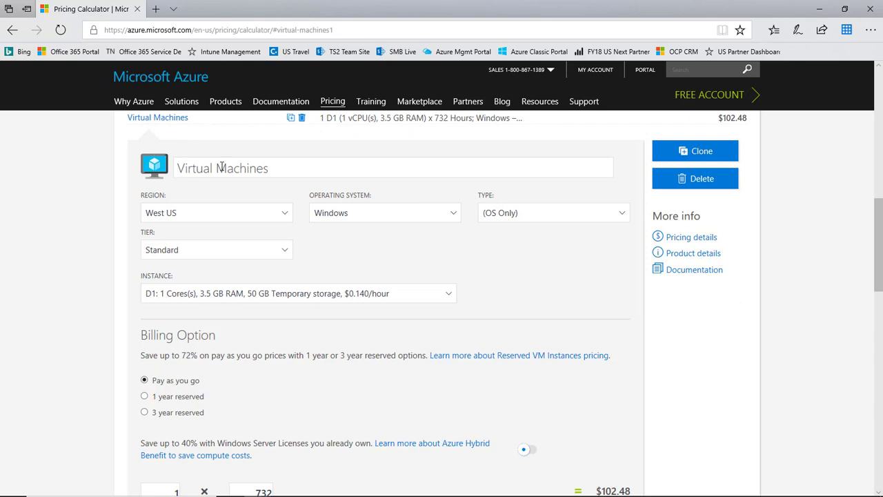
{"action": "left_click", "coordinate": [179, 169]}
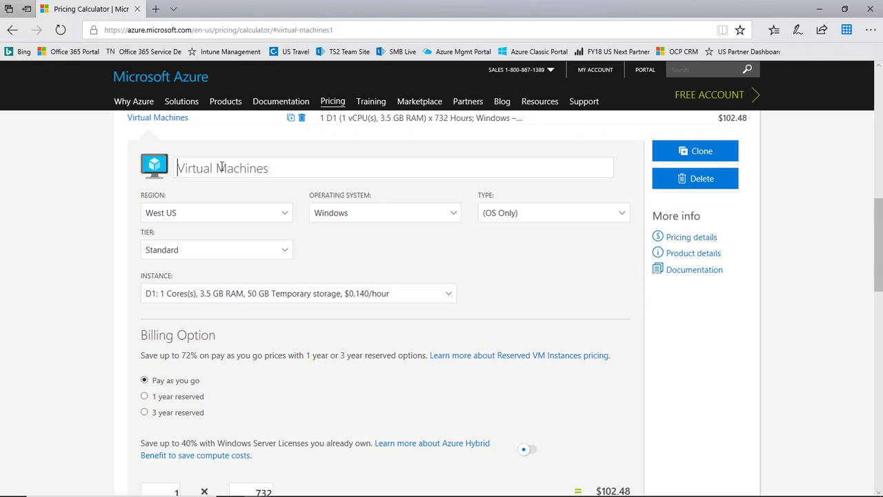
{"action": "type", "text": "DC #"}
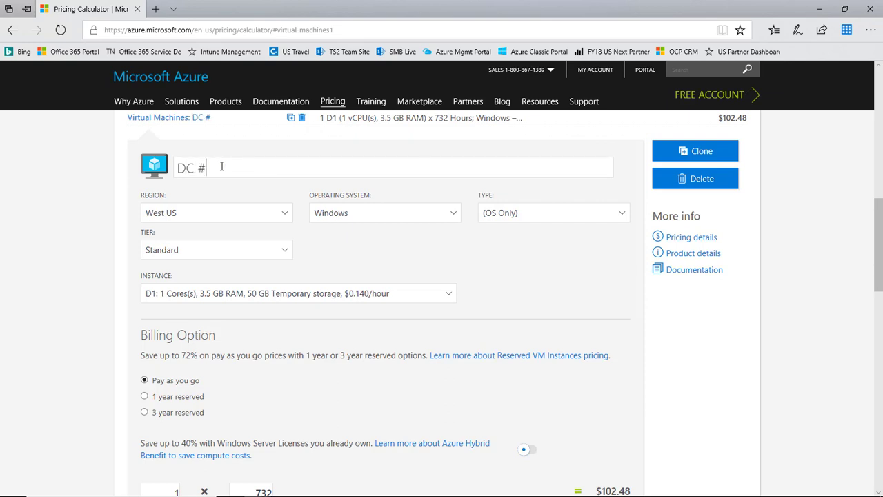
{"action": "type", "text": "1"}
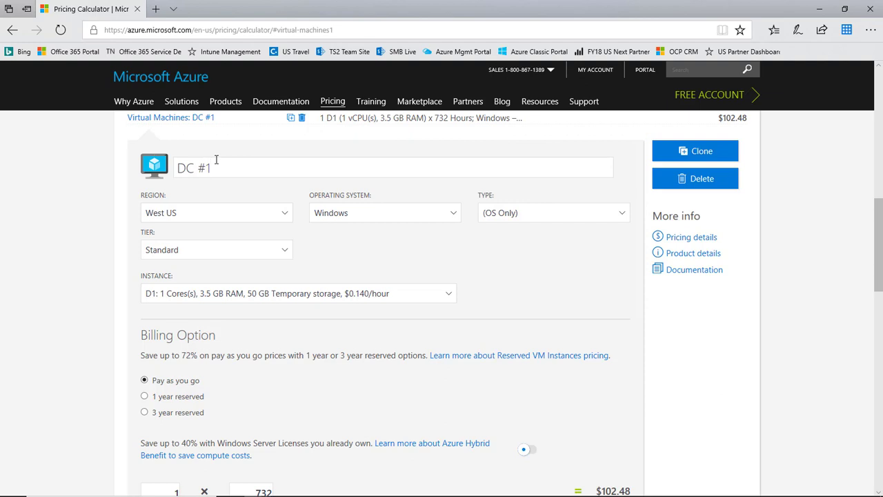
{"action": "left_click", "coordinate": [216, 212]}
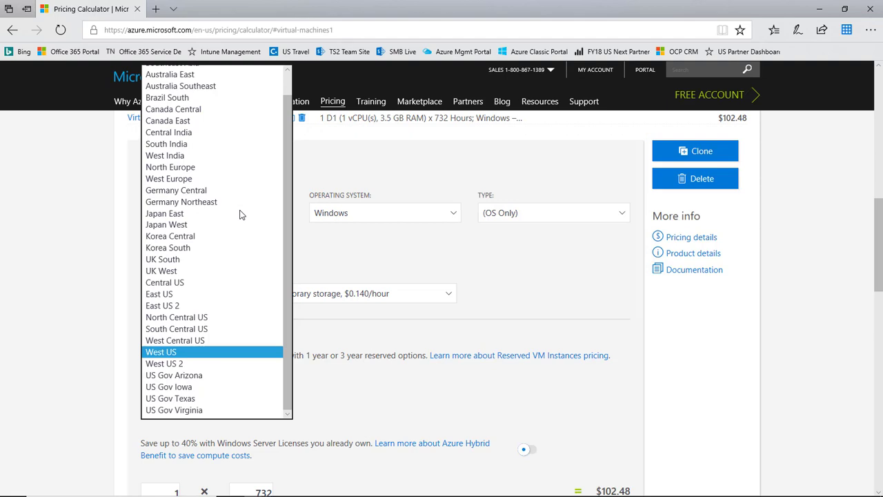
{"action": "mouse_move", "coordinate": [214, 356]}
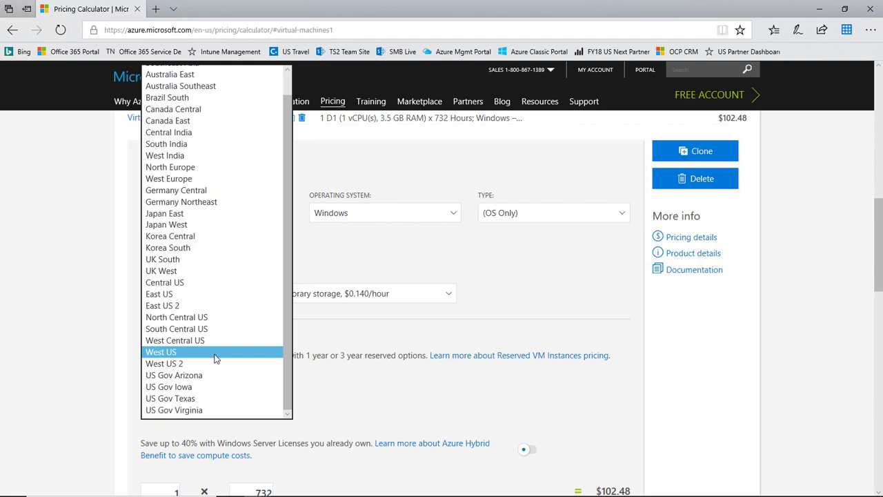
{"action": "left_click", "coordinate": [161, 352]}
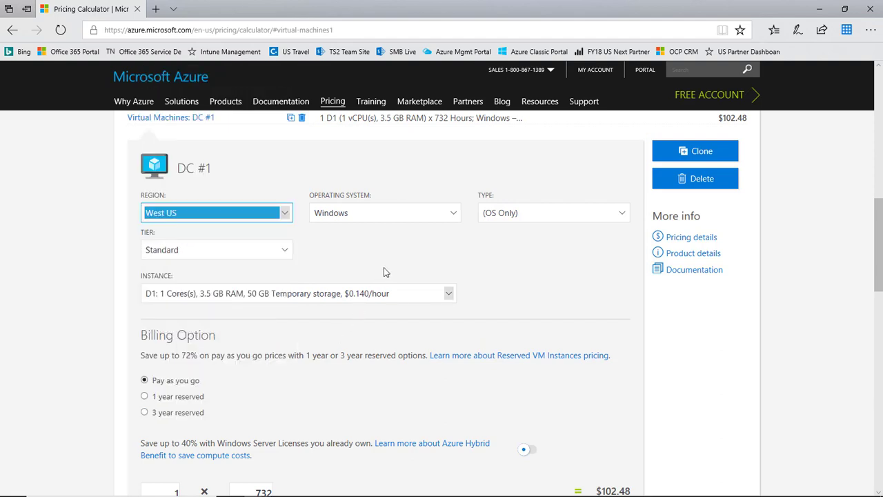
{"action": "left_click", "coordinate": [384, 213]}
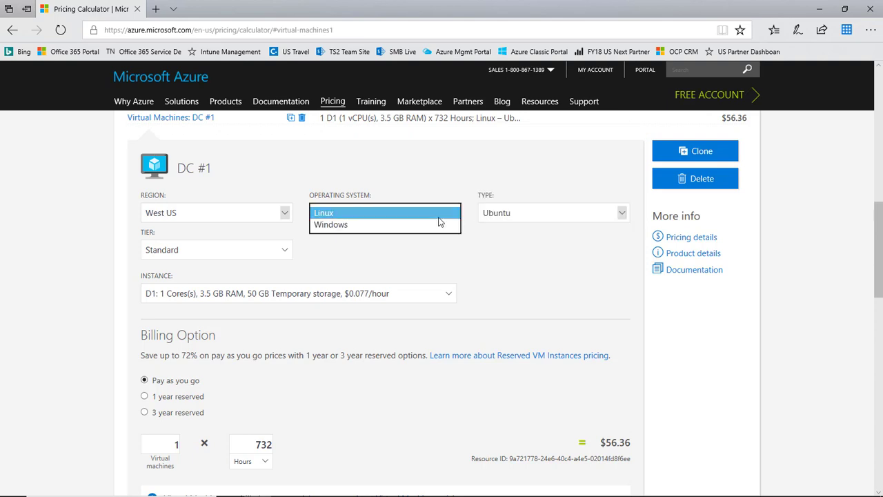
{"action": "left_click", "coordinate": [331, 223]}
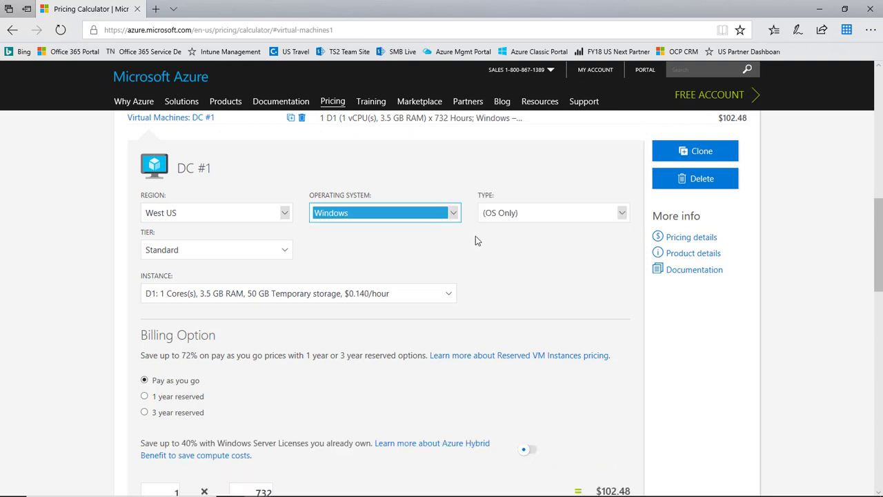
{"action": "left_click", "coordinate": [552, 212]}
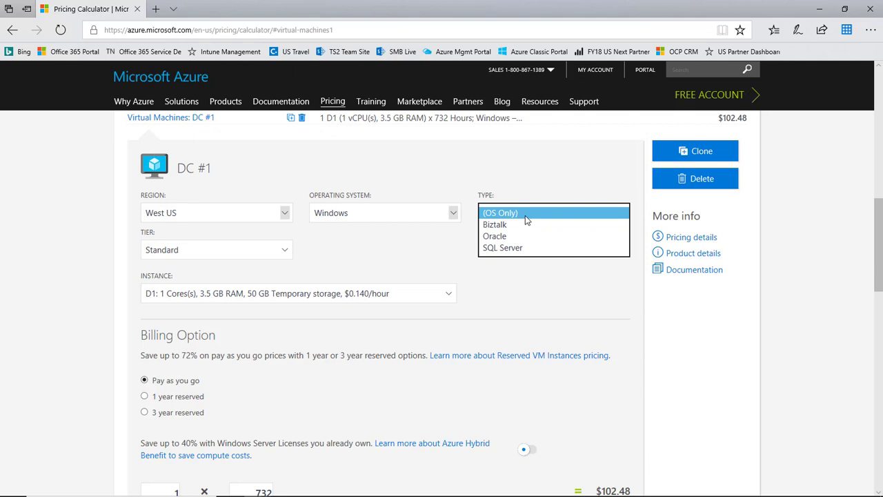
{"action": "mouse_move", "coordinate": [517, 249]}
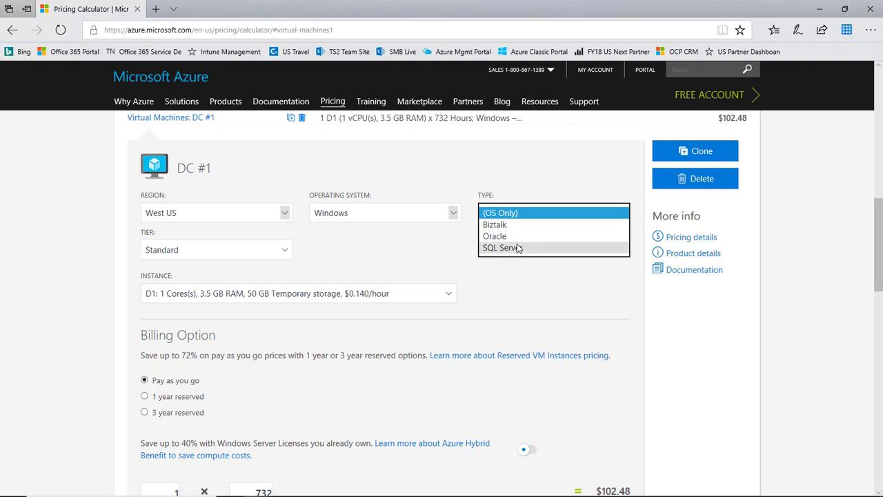
{"action": "mouse_move", "coordinate": [518, 249]}
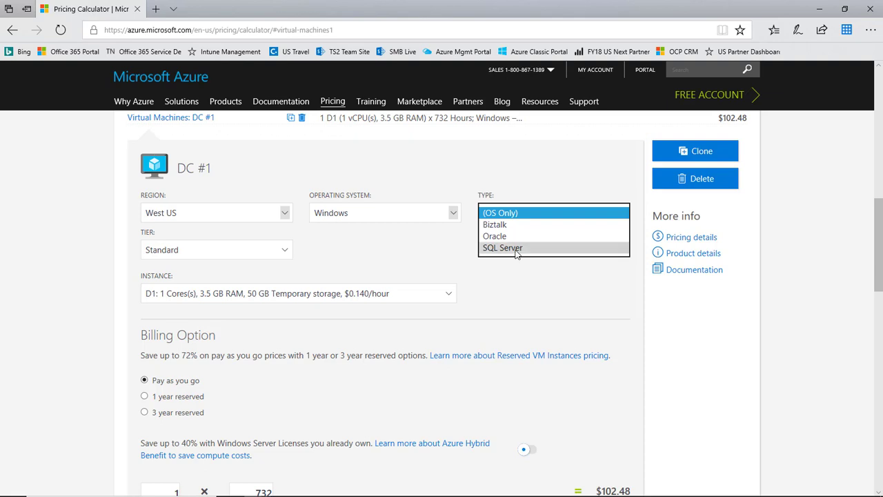
{"action": "left_click", "coordinate": [502, 247]}
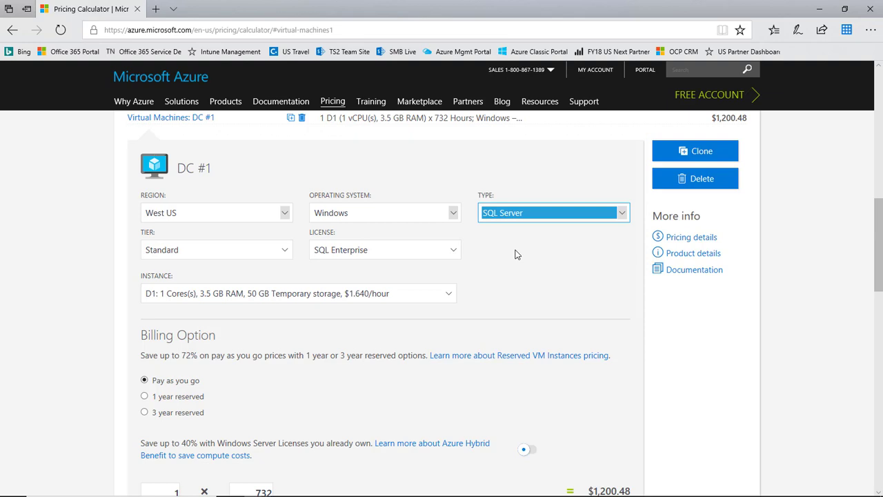
{"action": "left_click", "coordinate": [552, 212]}
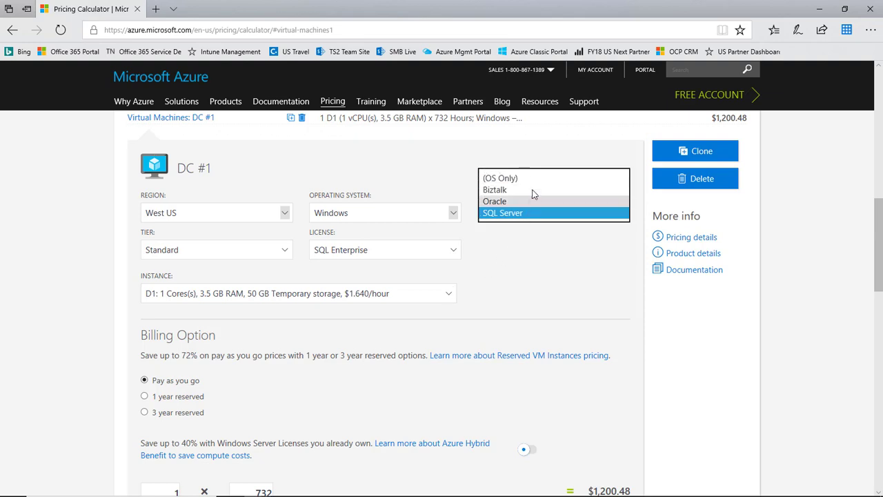
{"action": "left_click", "coordinate": [499, 178]}
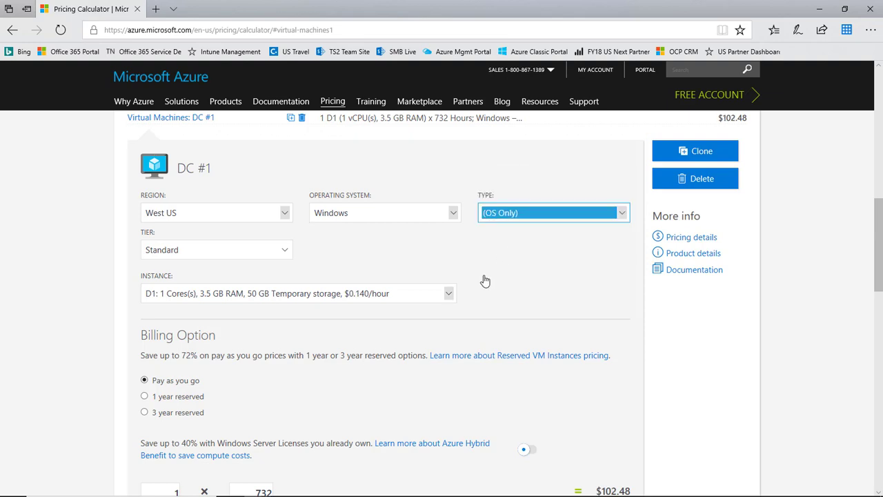
{"action": "left_click", "coordinate": [215, 249]}
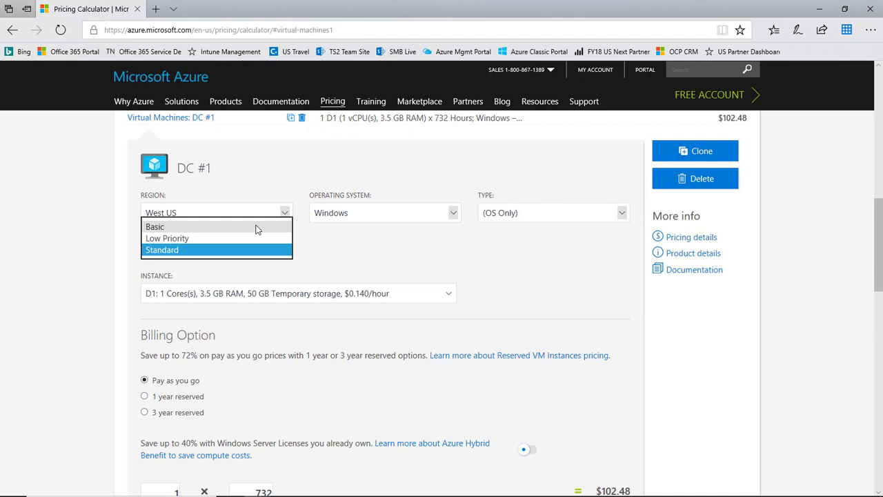
{"action": "mouse_move", "coordinate": [234, 237]}
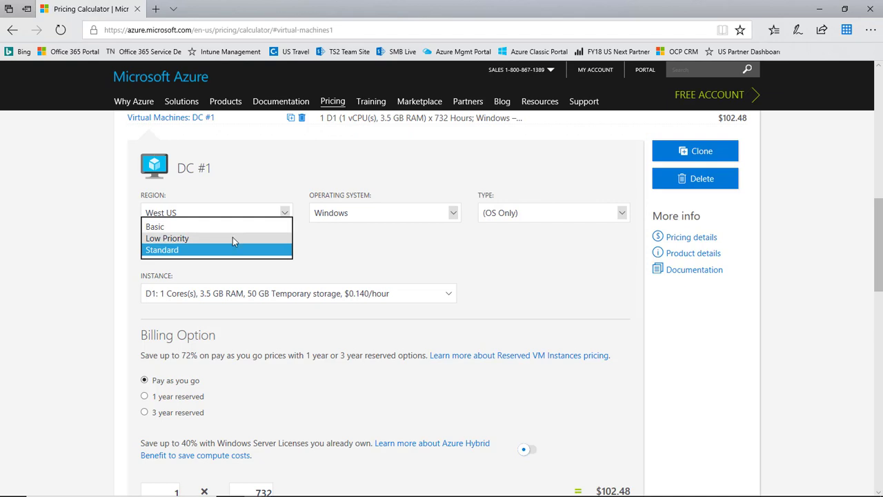
{"action": "mouse_move", "coordinate": [227, 243]}
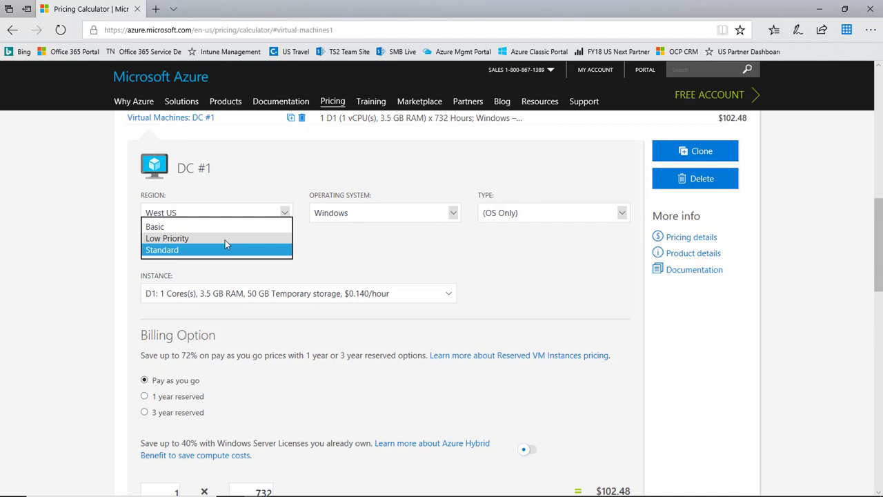
{"action": "left_click", "coordinate": [161, 248]}
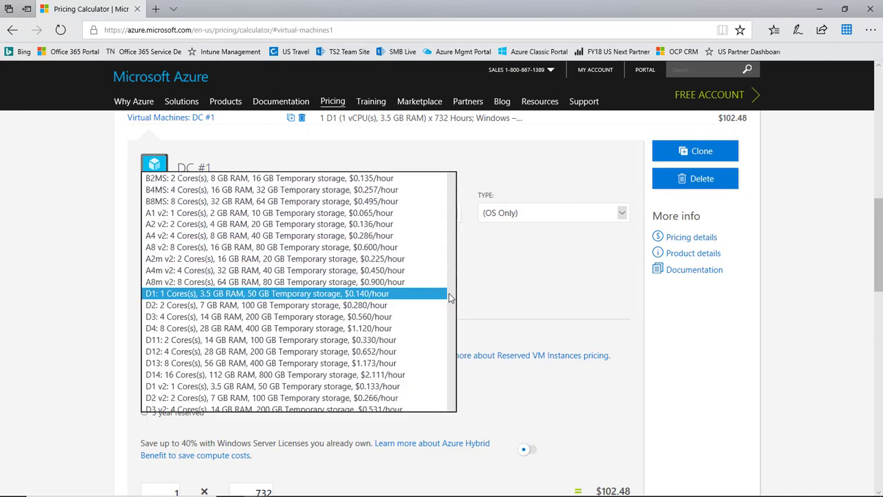
{"action": "scroll", "scroll_direction": "down", "scroll_amount": 3}
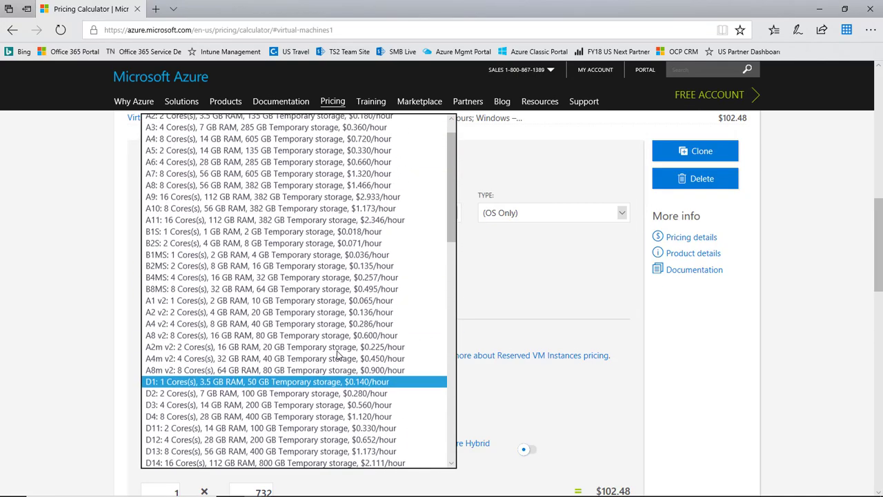
{"action": "mouse_move", "coordinate": [337, 348]}
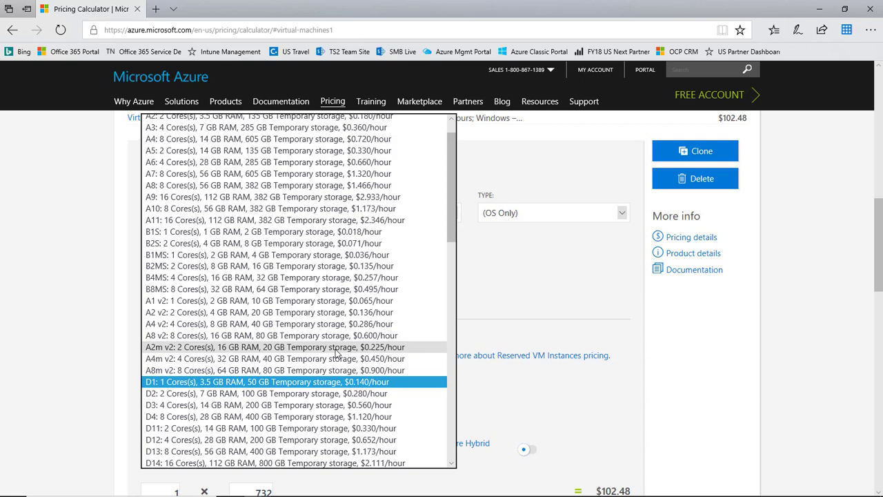
{"action": "mouse_move", "coordinate": [337, 353]}
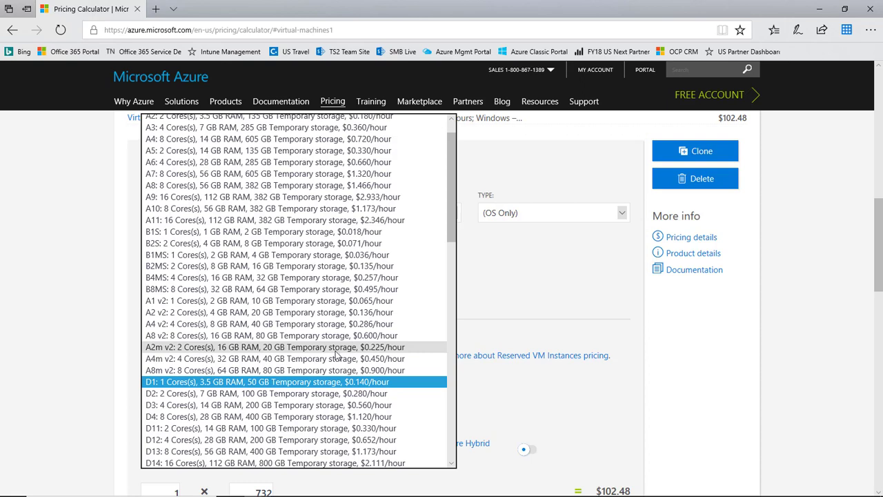
{"action": "mouse_move", "coordinate": [329, 385]}
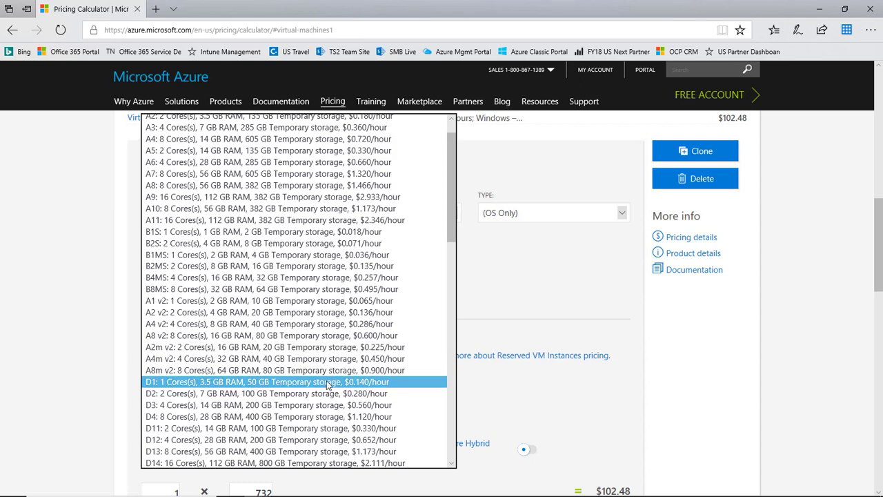
{"action": "left_click", "coordinate": [266, 381]}
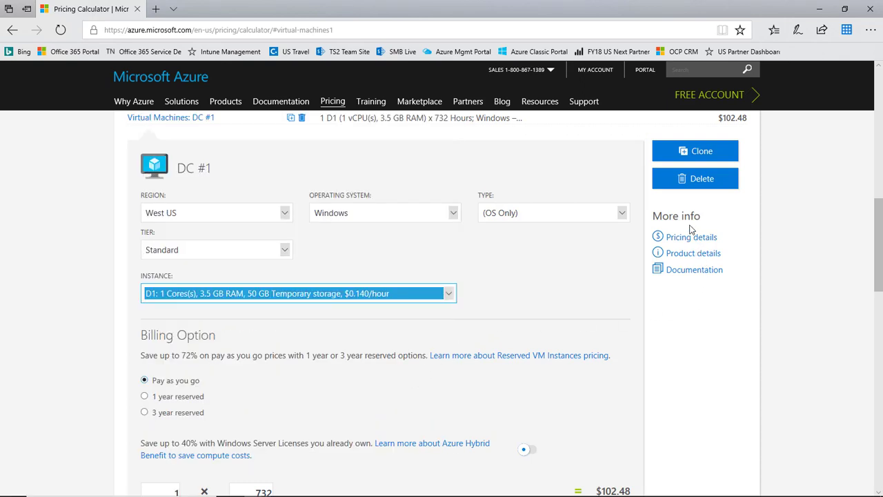
{"action": "mouse_move", "coordinate": [690, 238]}
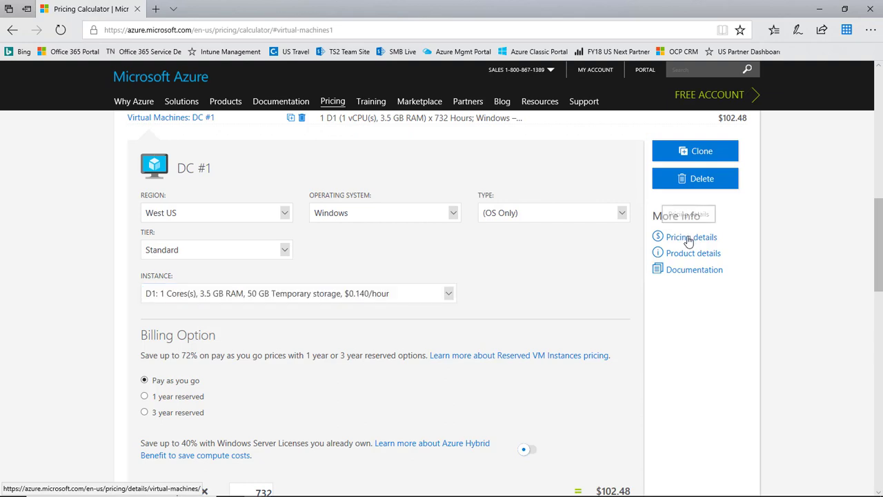
View the Linux virtual machine pricing details page with B-series prices for West US in a new tab.
{"action": "left_click", "coordinate": [690, 238]}
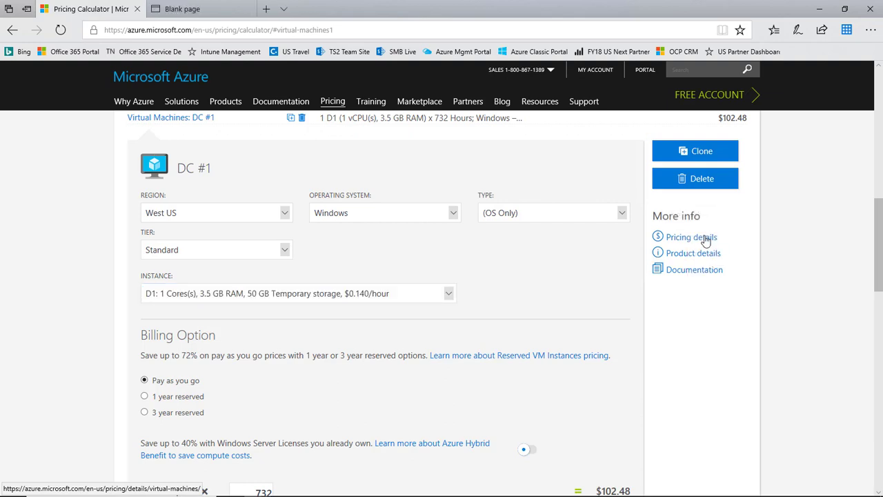
{"action": "left_click", "coordinate": [690, 237]}
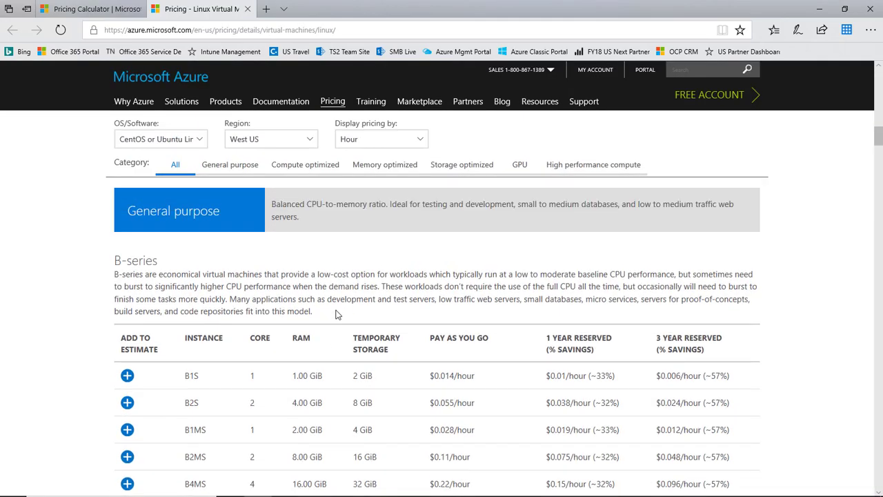
{"action": "scroll", "scroll_direction": "down", "scroll_amount": 3}
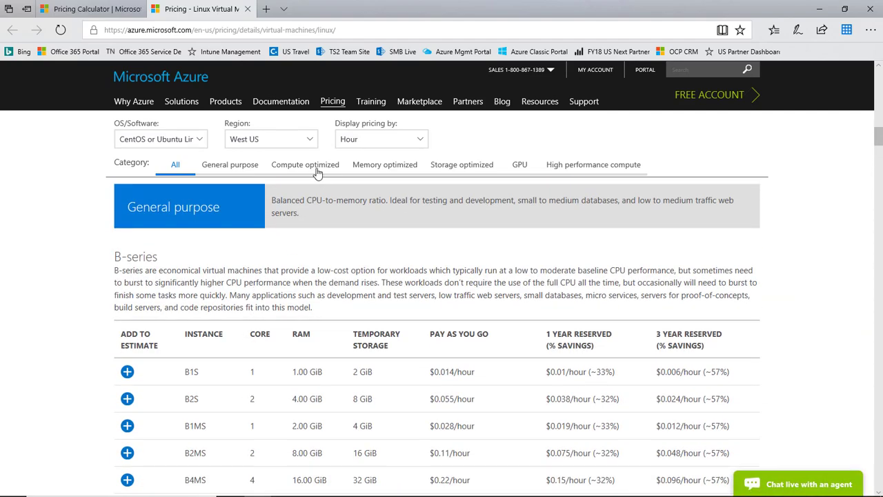
{"action": "mouse_move", "coordinate": [454, 169]}
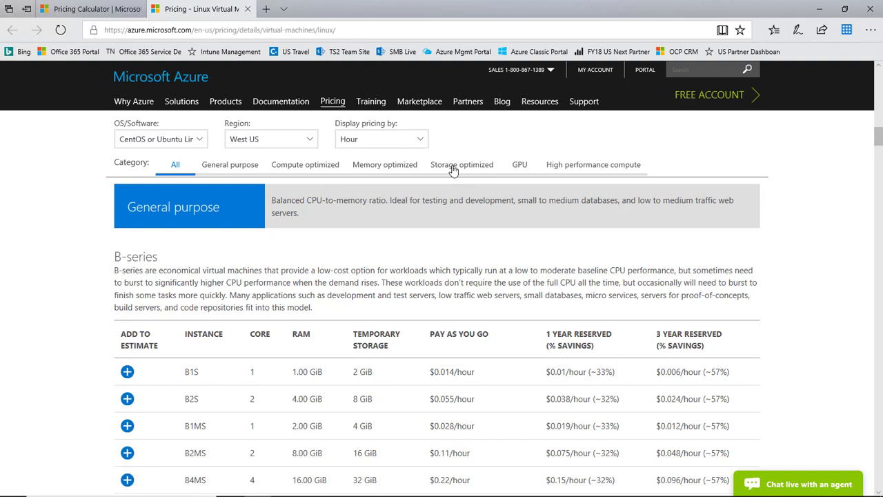
{"action": "mouse_move", "coordinate": [519, 164]}
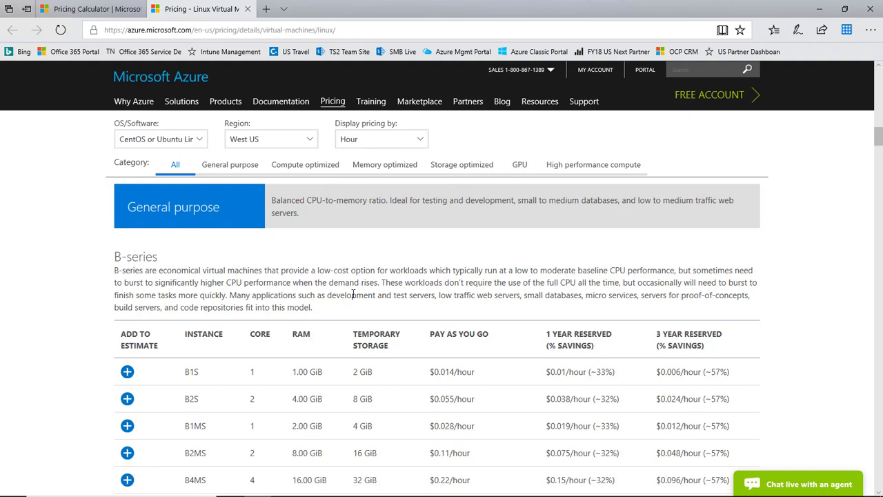
{"action": "mouse_move", "coordinate": [89, 8]}
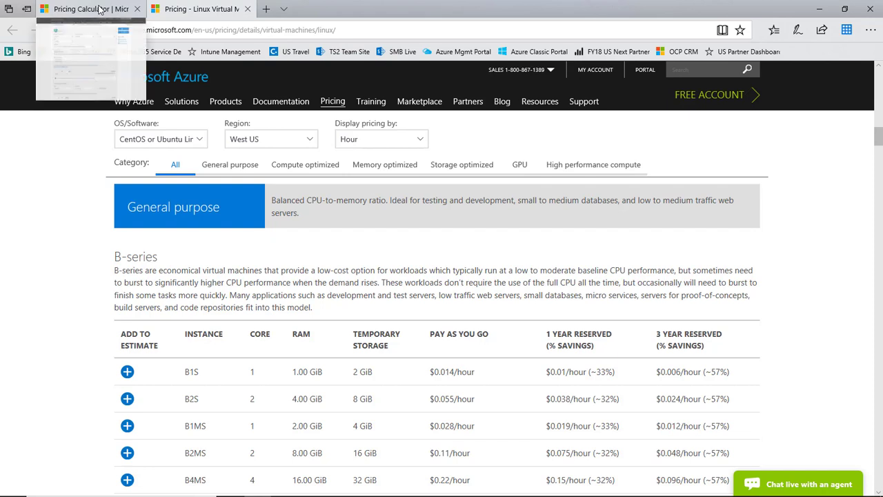
Return to the calculator estimate showing DC #1 as a West US Windows D1 VM at $102.48.
{"action": "left_click", "coordinate": [76, 8]}
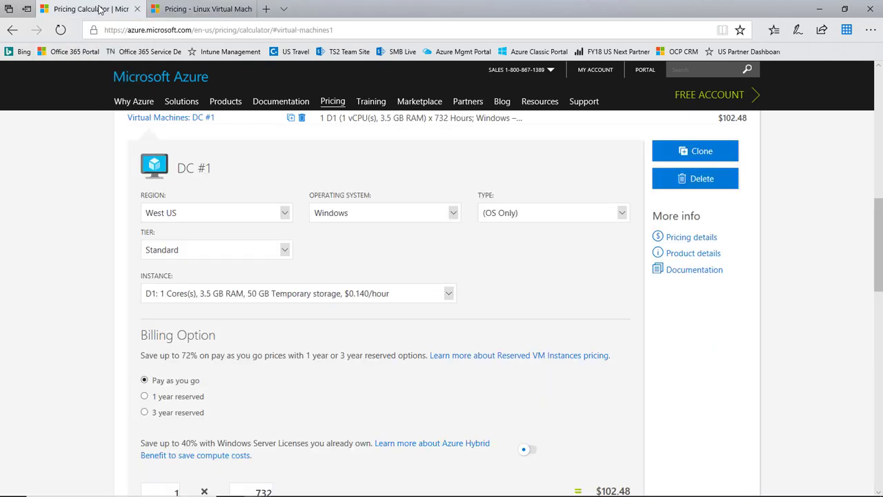
{"action": "mouse_move", "coordinate": [328, 284]}
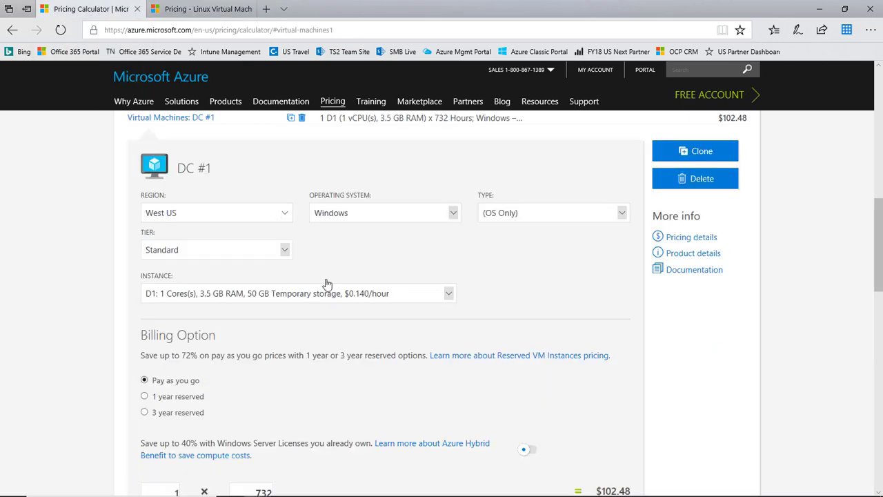
{"action": "mouse_move", "coordinate": [329, 301]}
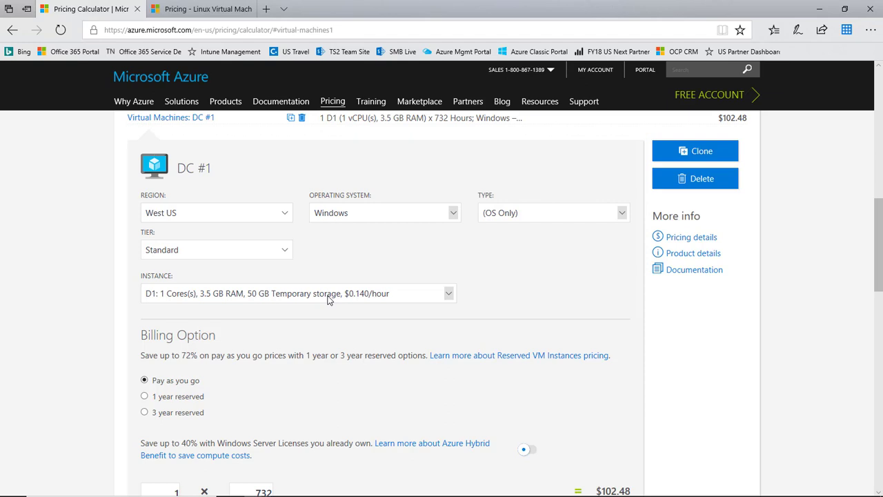
{"action": "mouse_move", "coordinate": [257, 372]}
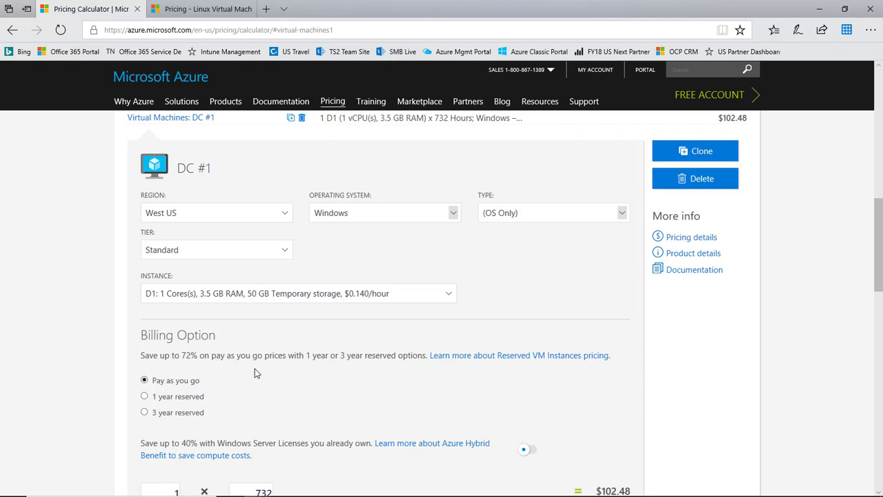
{"action": "mouse_move", "coordinate": [215, 385]}
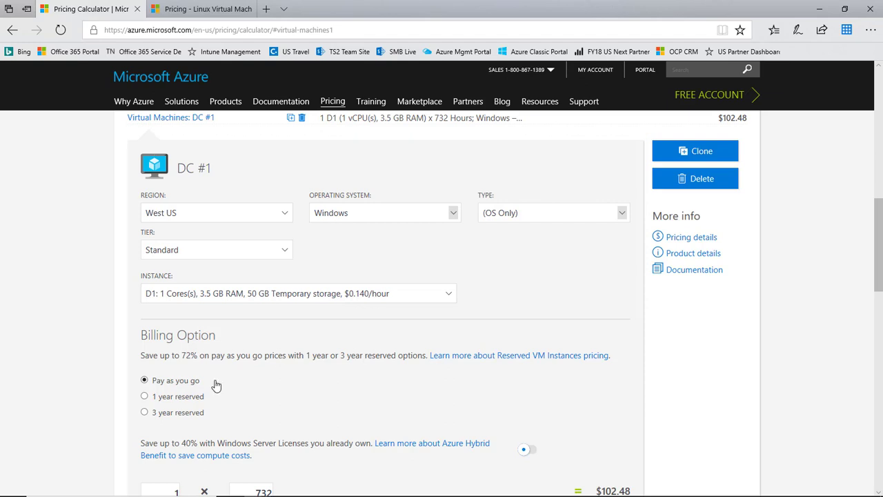
{"action": "mouse_move", "coordinate": [207, 384]}
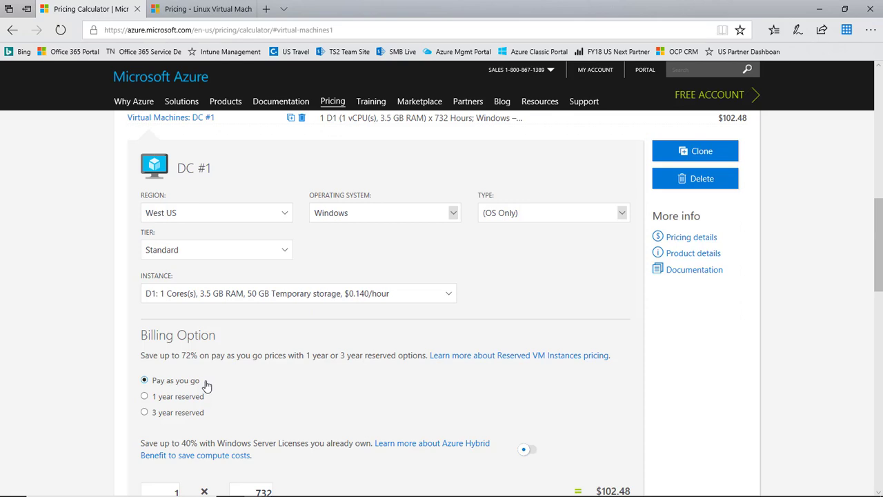
{"action": "mouse_move", "coordinate": [203, 395]}
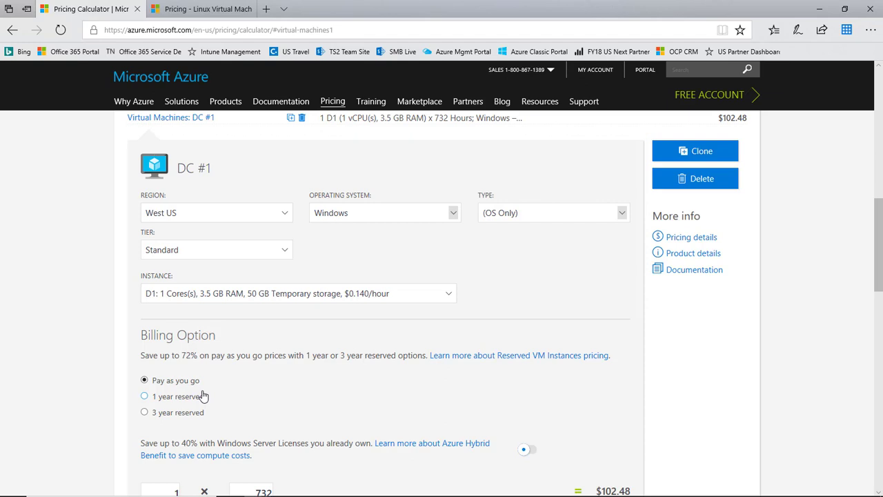
{"action": "scroll", "scroll_direction": "down", "scroll_amount": 3}
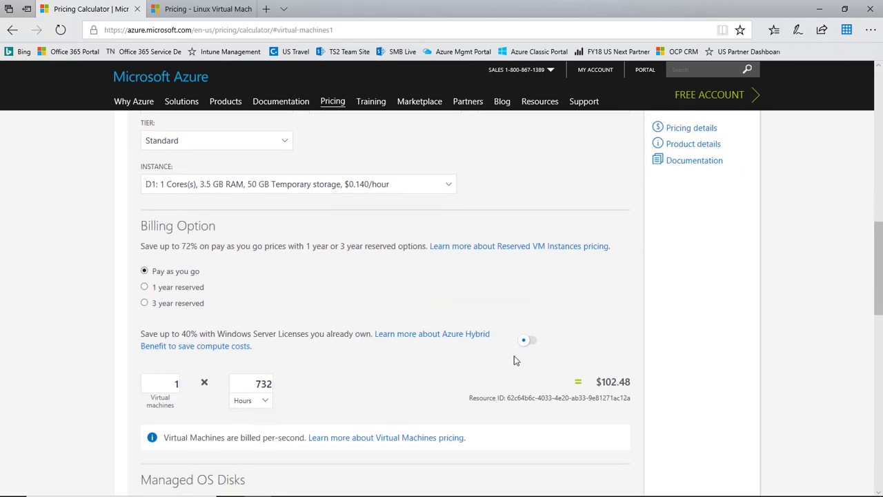
{"action": "mouse_move", "coordinate": [498, 339]}
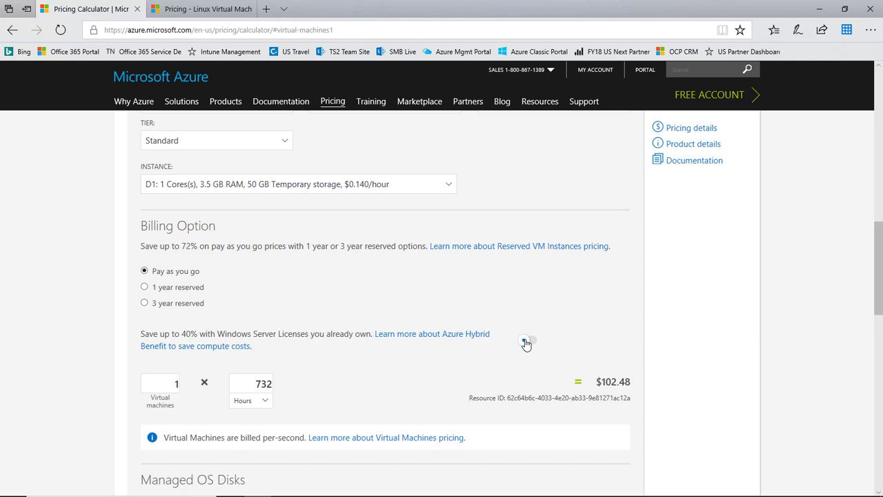
{"action": "left_click", "coordinate": [530, 341]}
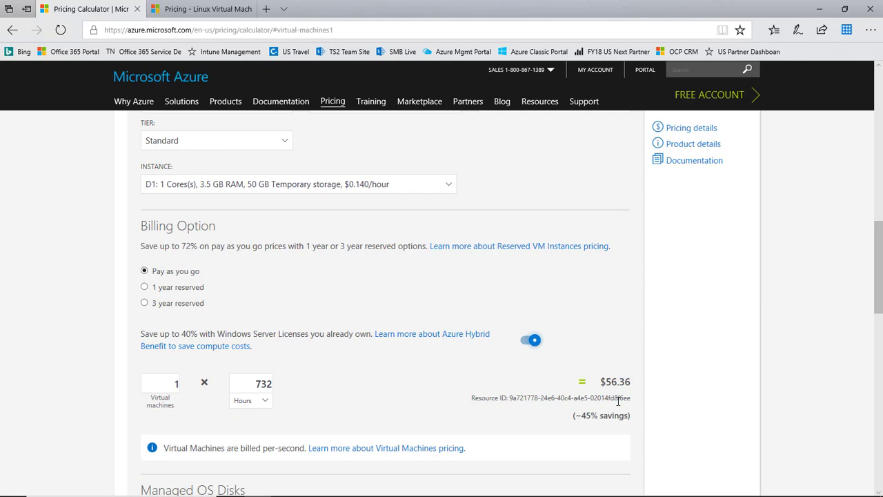
{"action": "mouse_move", "coordinate": [585, 417]}
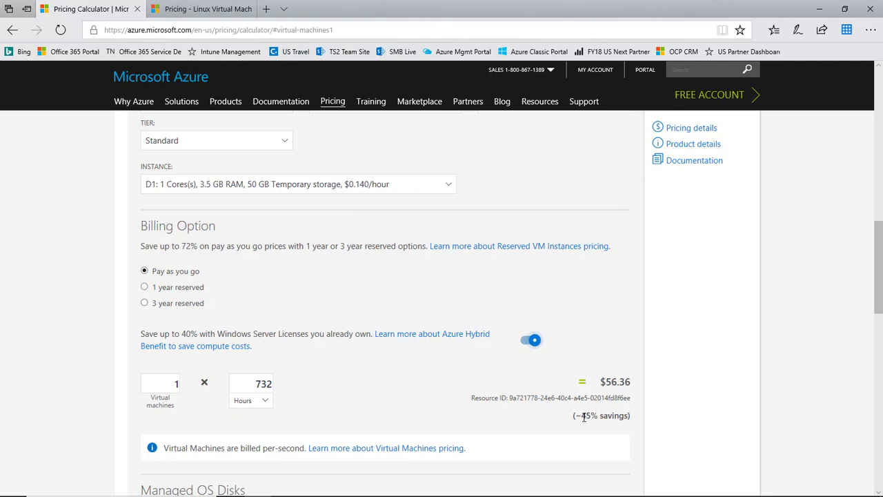
{"action": "left_click", "coordinate": [530, 340]}
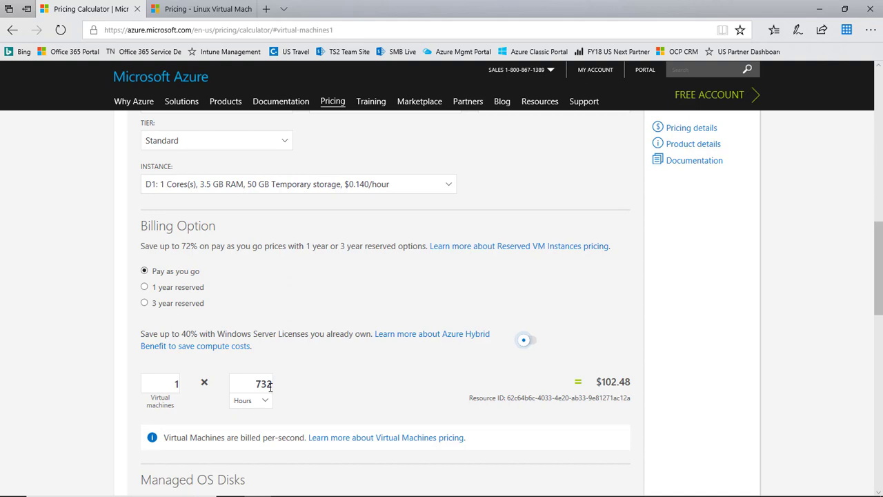
{"action": "scroll", "scroll_direction": "down", "scroll_amount": 3}
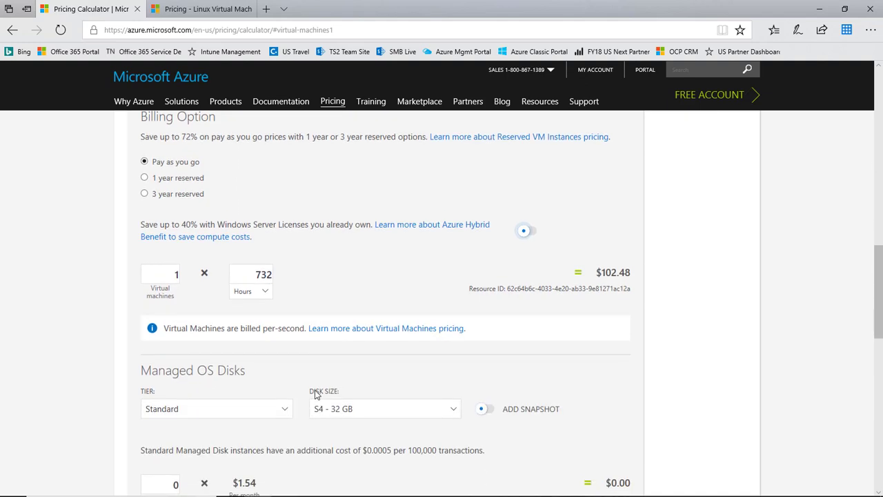
Add one Premium P10 - 128 GB managed OS disk ($19.71), bringing DC #1 to $122.19.
{"action": "scroll", "scroll_direction": "down", "scroll_amount": 3}
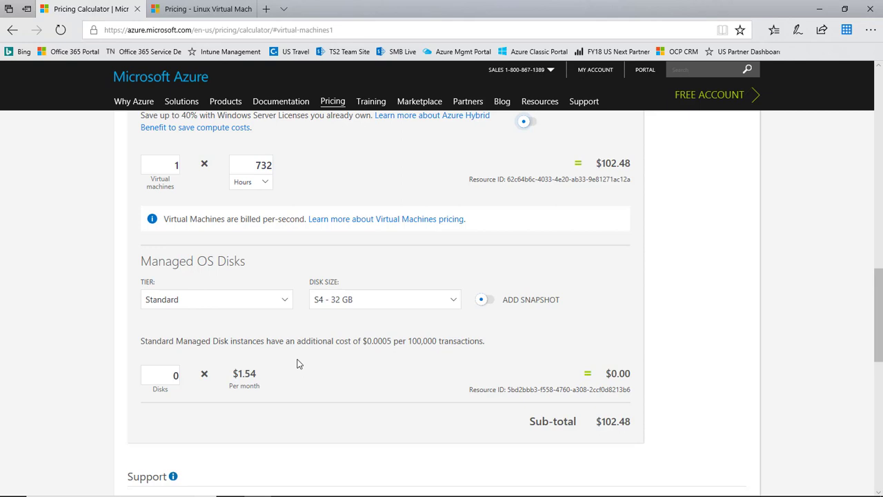
{"action": "left_click", "coordinate": [215, 298]}
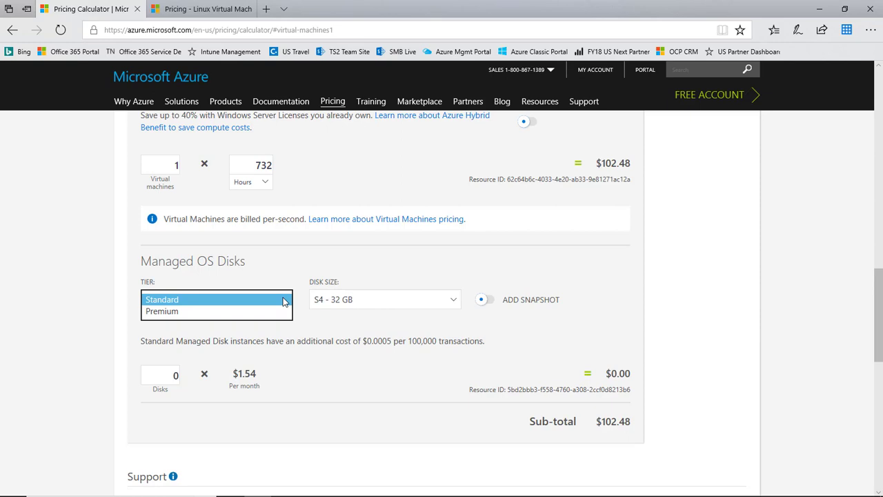
{"action": "left_click", "coordinate": [162, 310]}
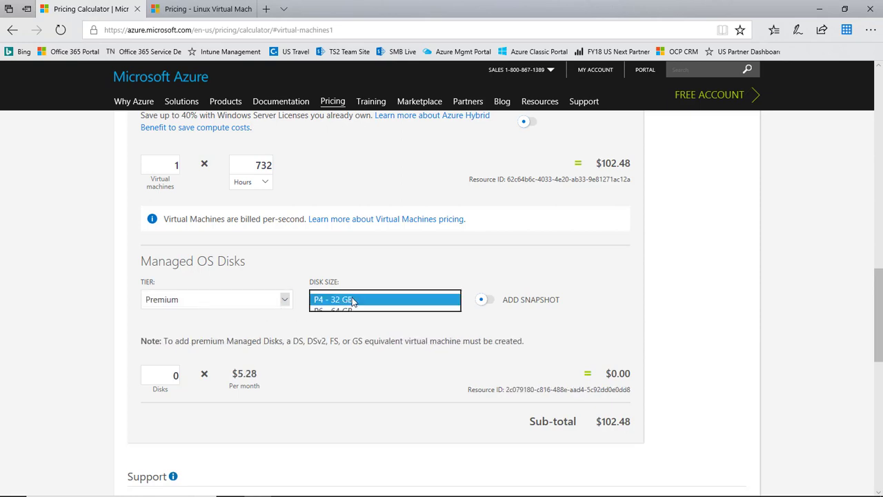
{"action": "left_click", "coordinate": [385, 298]}
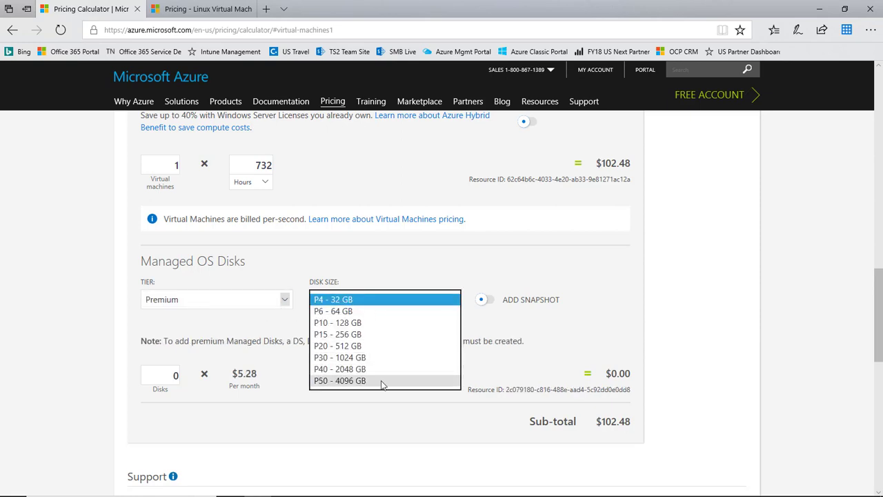
{"action": "mouse_move", "coordinate": [384, 358]}
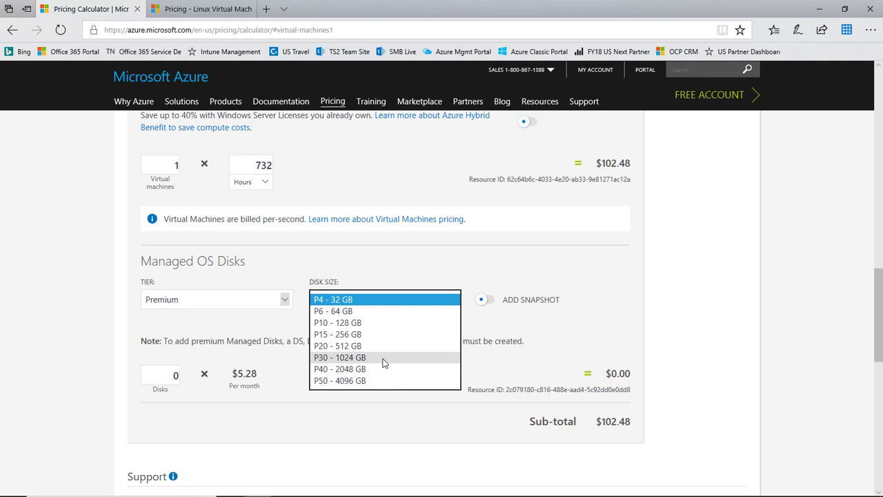
{"action": "left_click", "coordinate": [336, 322]}
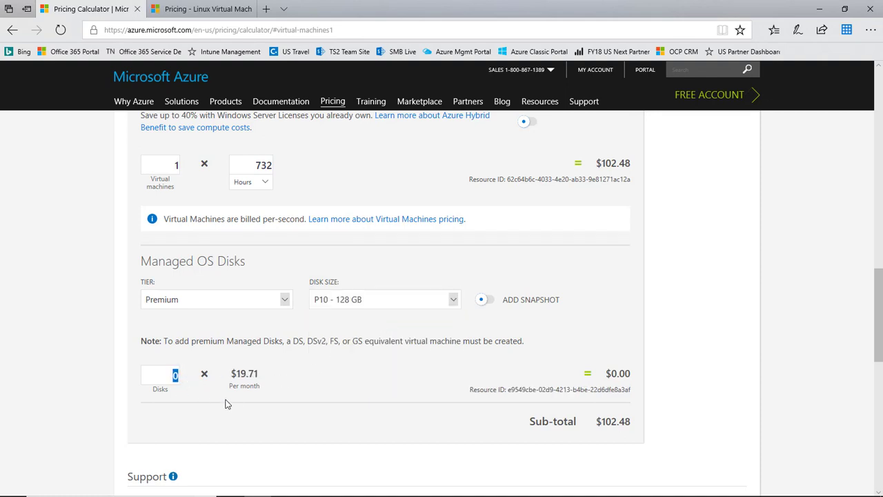
{"action": "type", "text": "1"}
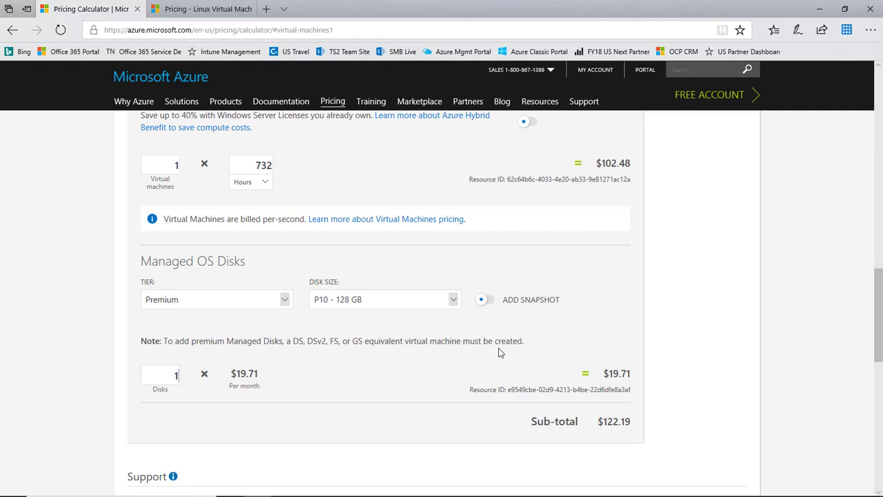
{"action": "mouse_move", "coordinate": [493, 307]}
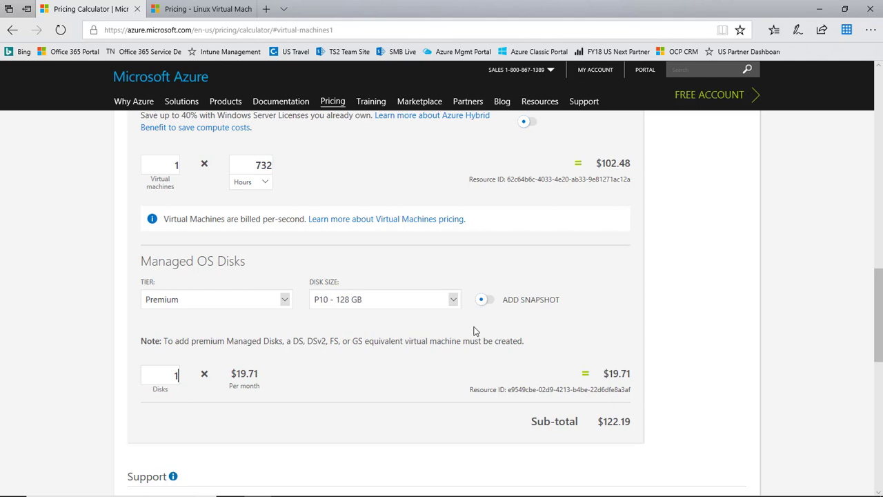
{"action": "mouse_move", "coordinate": [462, 328]}
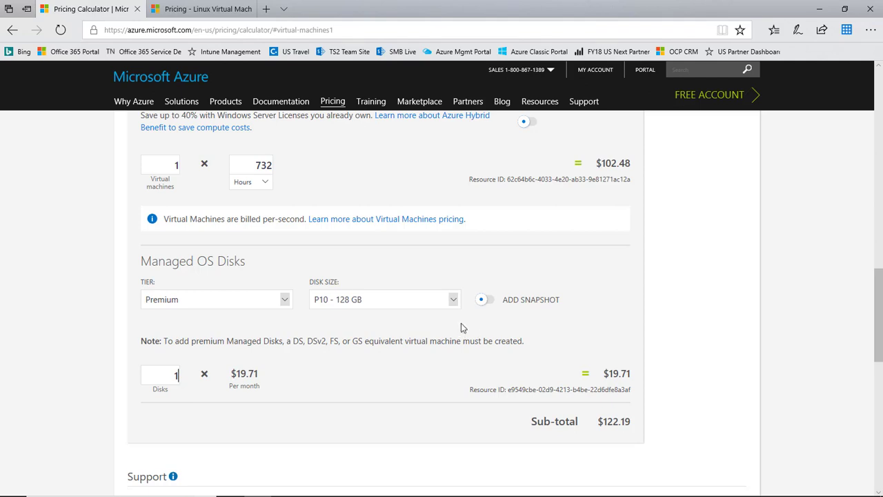
{"action": "mouse_move", "coordinate": [456, 331]}
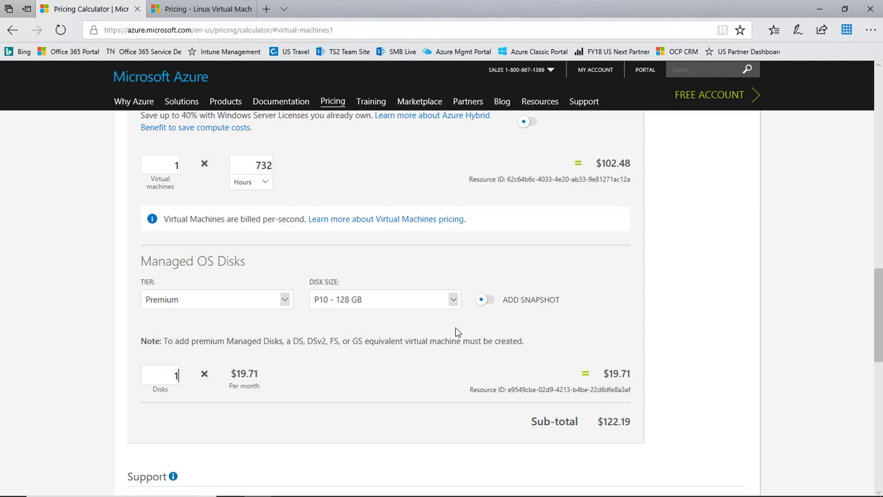
{"action": "scroll", "scroll_direction": "down", "scroll_amount": 3}
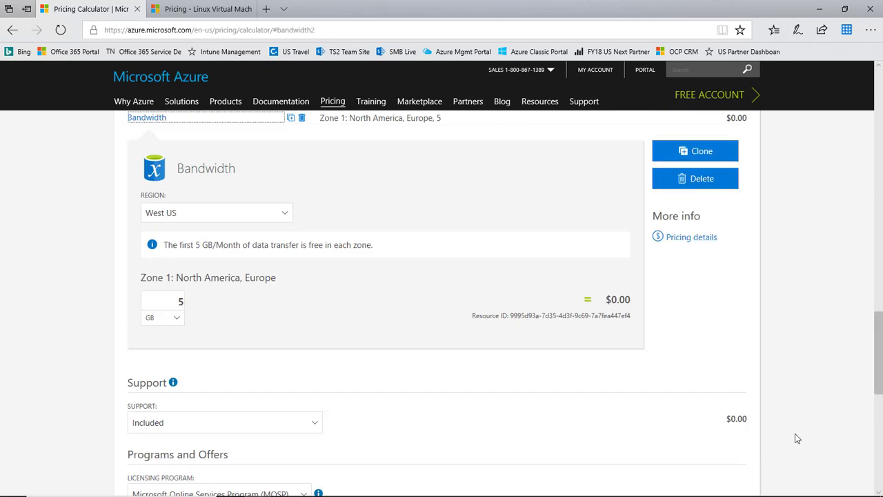
{"action": "mouse_move", "coordinate": [675, 414]}
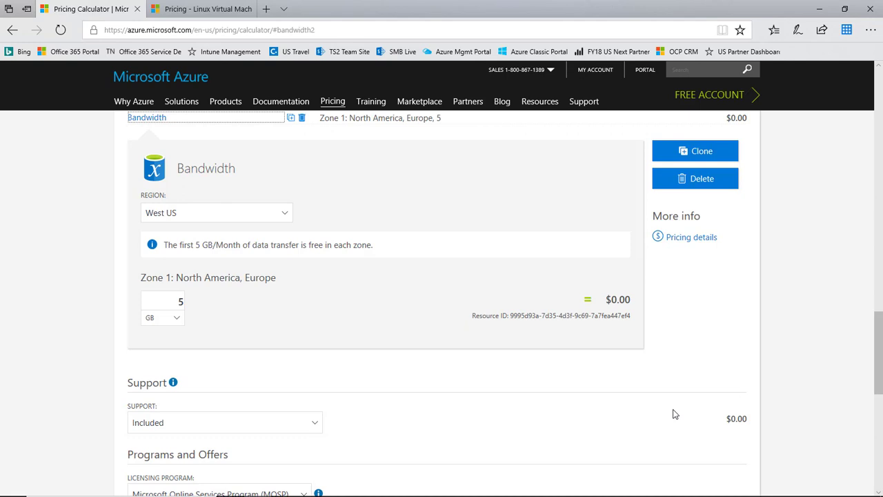
{"action": "mouse_move", "coordinate": [282, 260]}
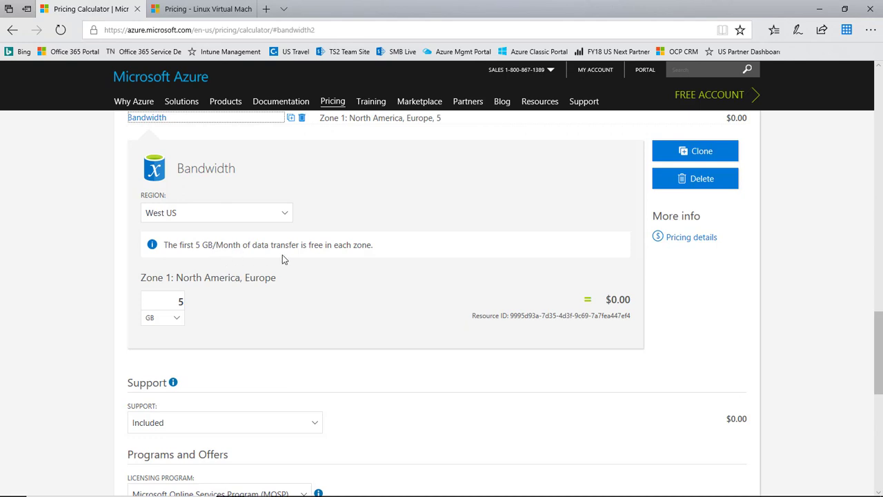
Raise the Bandwidth data transfer from 5 to 50 GB ($3.91) and return to the product catalogue.
{"action": "left_click", "coordinate": [163, 300]}
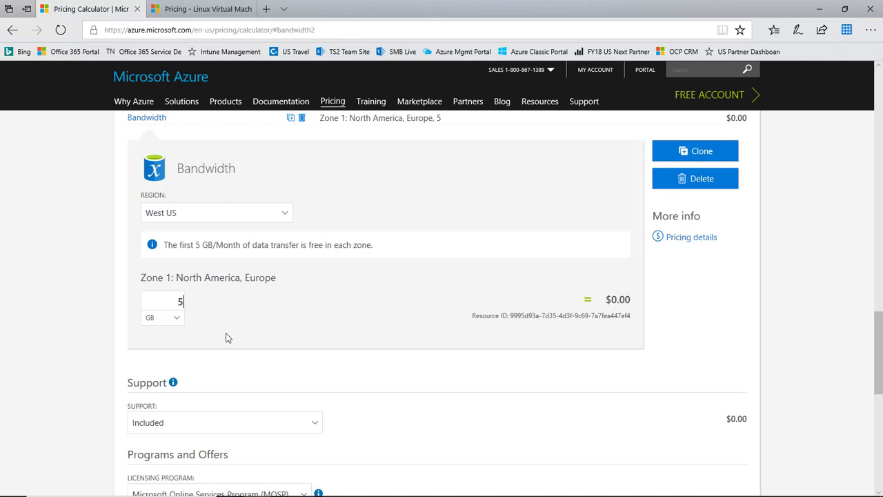
{"action": "type", "text": "0"}
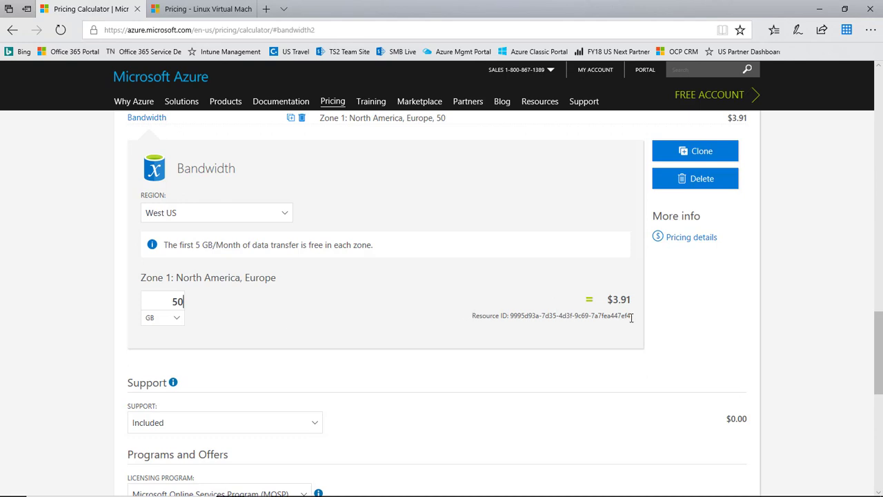
{"action": "scroll", "scroll_direction": "up", "scroll_amount": 3}
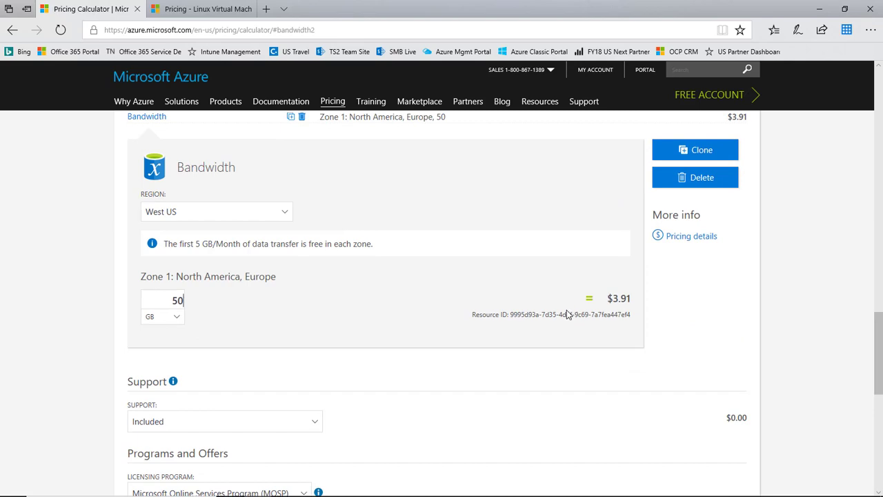
{"action": "scroll", "scroll_direction": "up", "scroll_amount": 3}
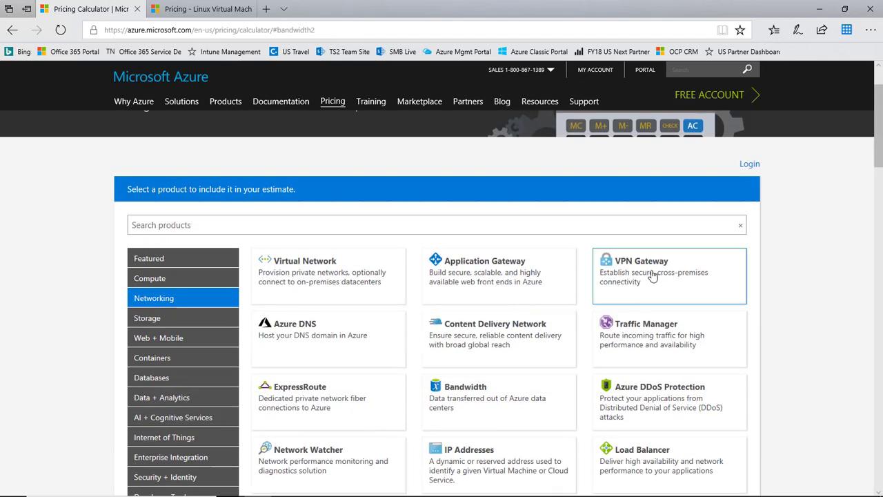
Add a VPN Gateway item set to West US on the Basic VPN tier.
{"action": "left_click", "coordinate": [651, 275]}
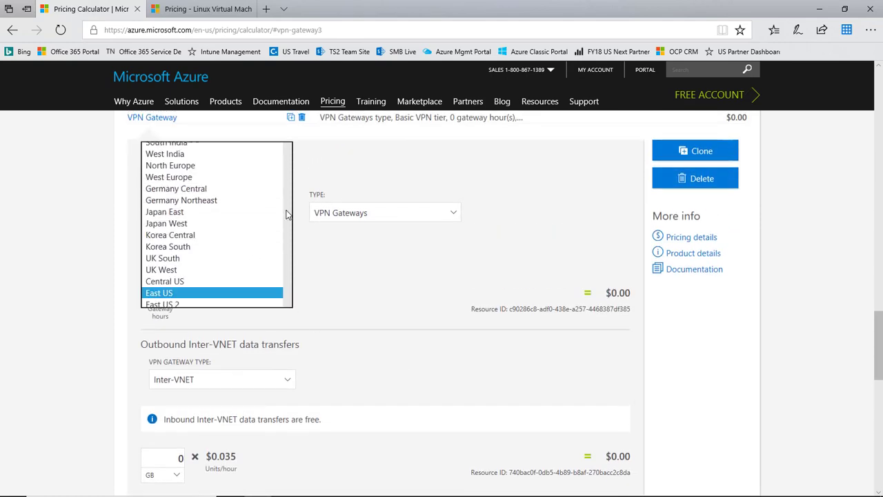
{"action": "left_click", "coordinate": [160, 212]}
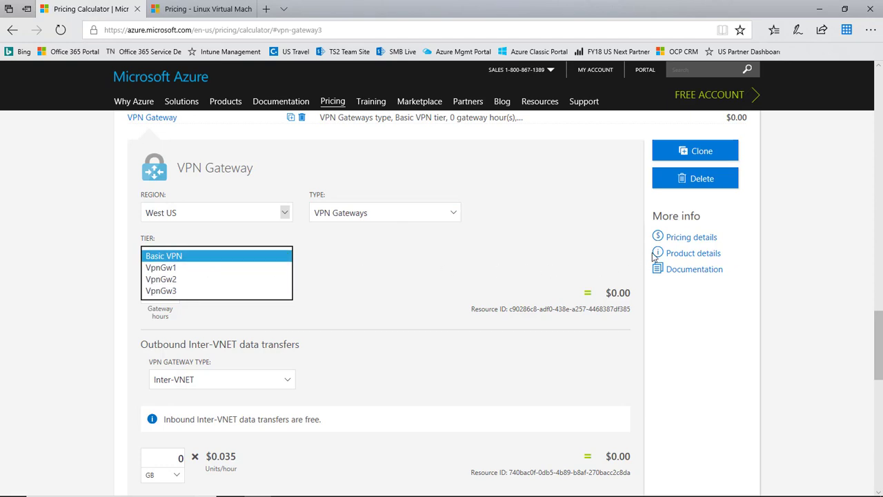
{"action": "right_click", "coordinate": [690, 237]}
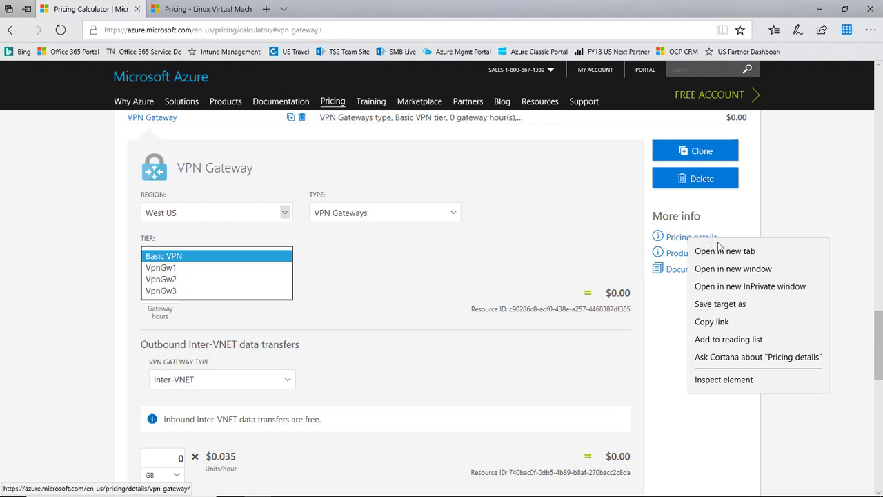
Review the VPN Gateways price table (Basic at $0.04/hour) in a new tab, then return to the estimate.
{"action": "left_click", "coordinate": [725, 251]}
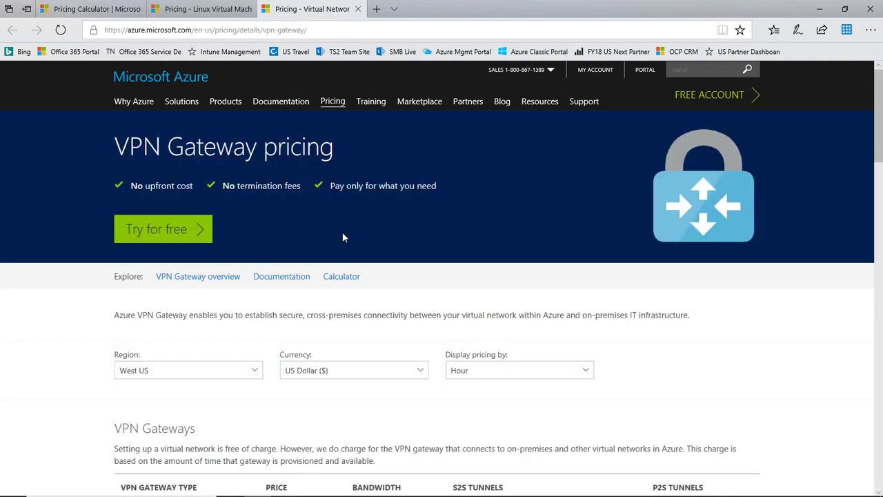
{"action": "scroll", "scroll_direction": "down", "scroll_amount": 3}
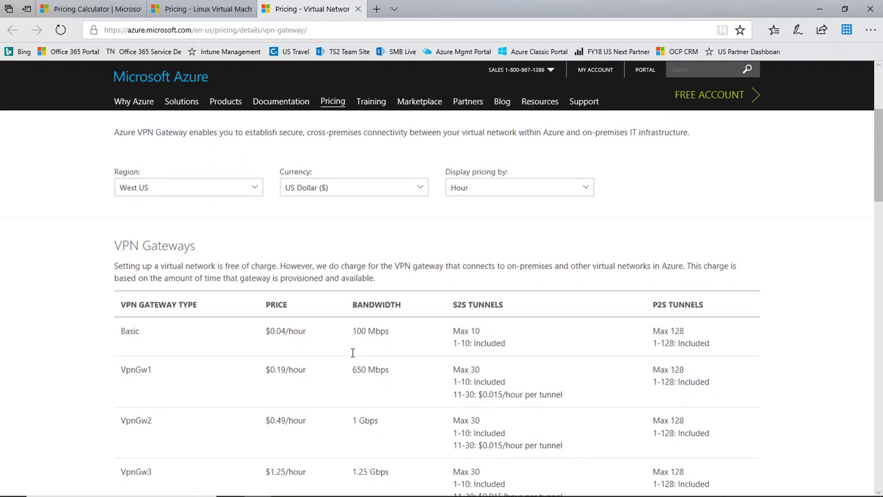
{"action": "scroll", "scroll_direction": "down", "scroll_amount": 3}
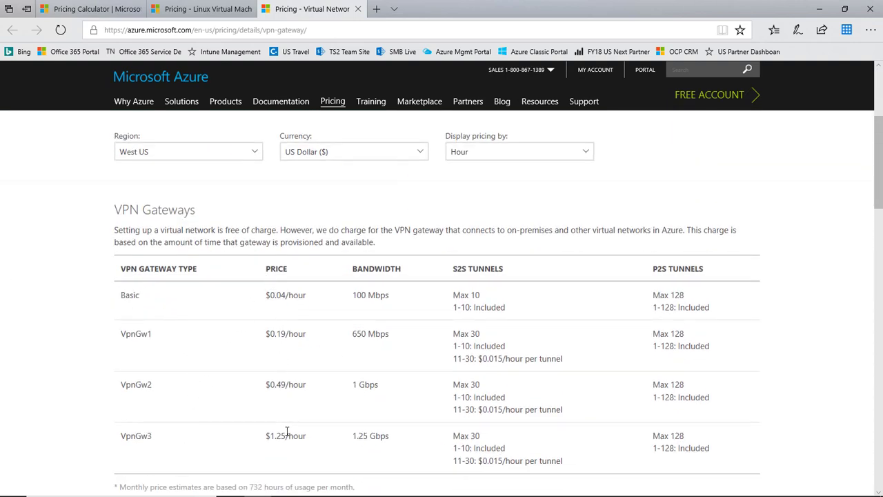
{"action": "mouse_move", "coordinate": [466, 282]}
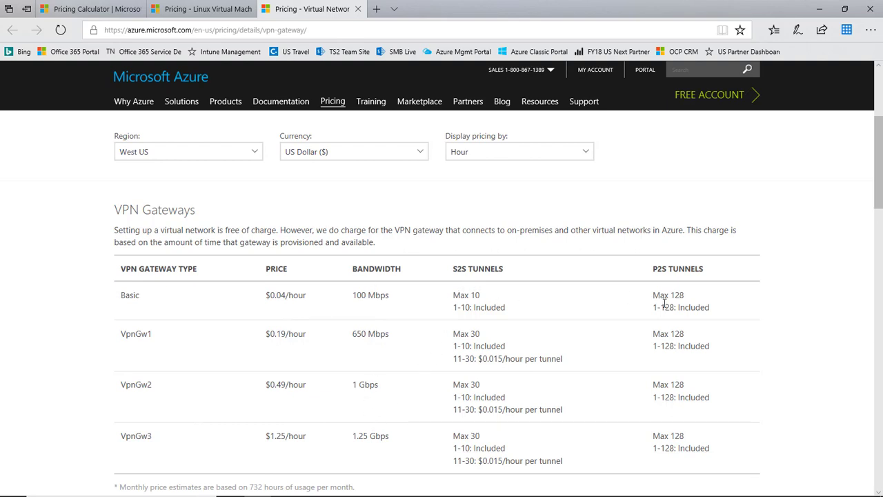
{"action": "mouse_move", "coordinate": [352, 216]}
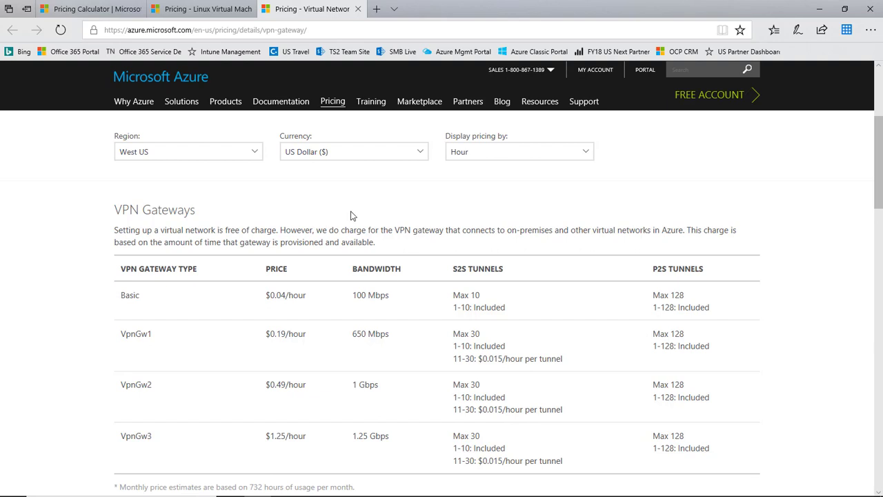
{"action": "left_click", "coordinate": [76, 9]}
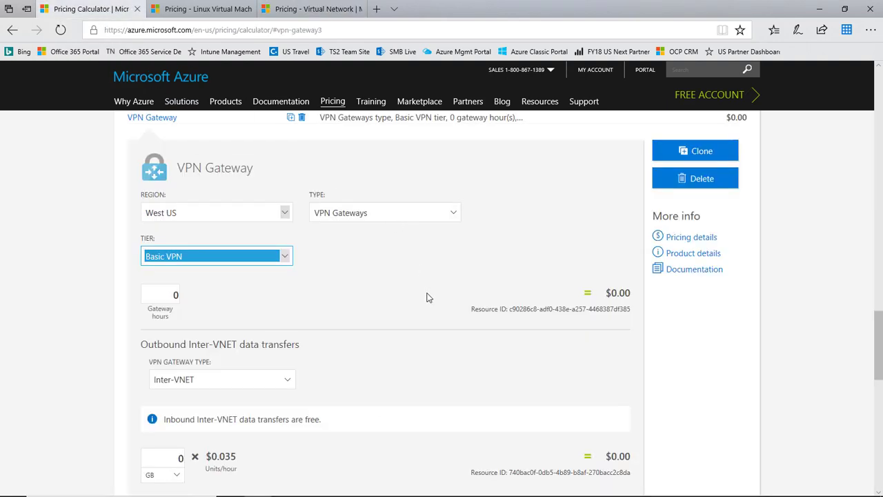
Bill the Basic VPN gateway for 732 gateway hours ($26.35), making the monthly total $152.46.
{"action": "left_click", "coordinate": [160, 295]}
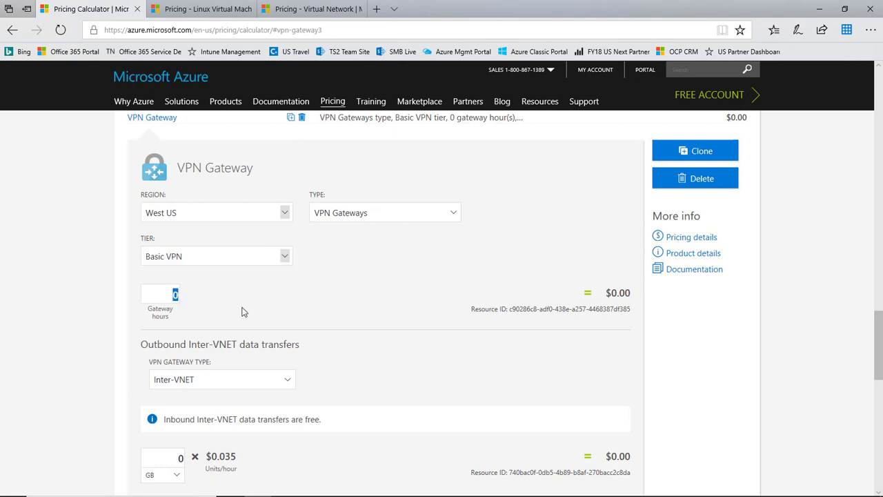
{"action": "type", "text": "732"}
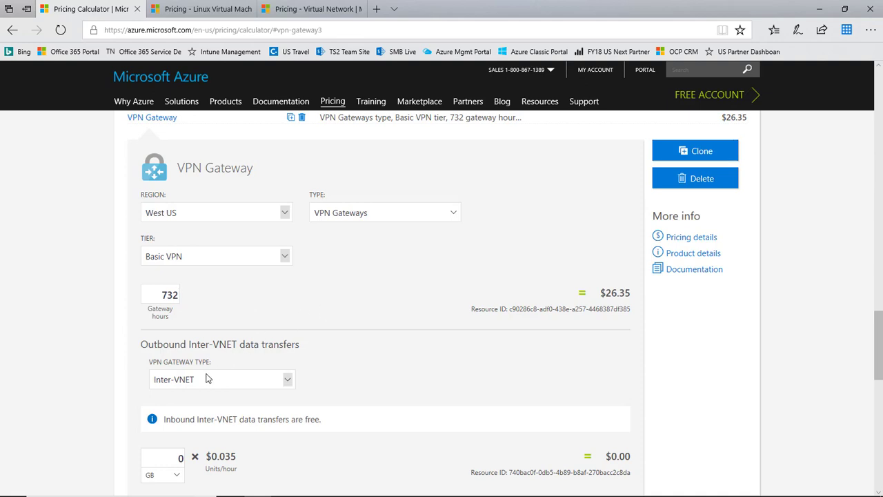
{"action": "mouse_move", "coordinate": [207, 384]}
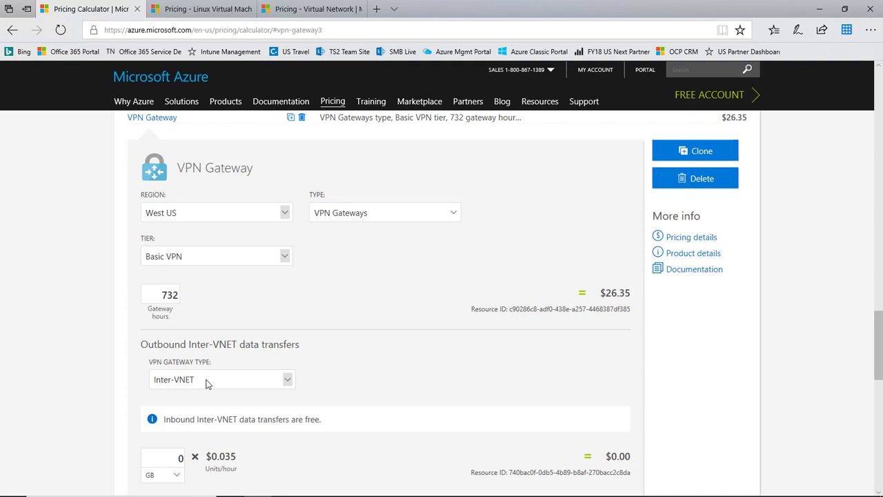
{"action": "left_click", "coordinate": [168, 295]}
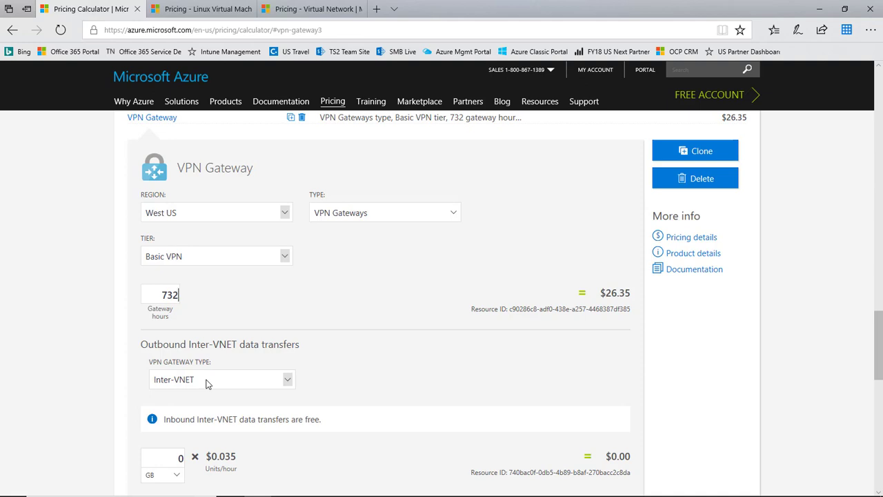
{"action": "mouse_move", "coordinate": [417, 379]}
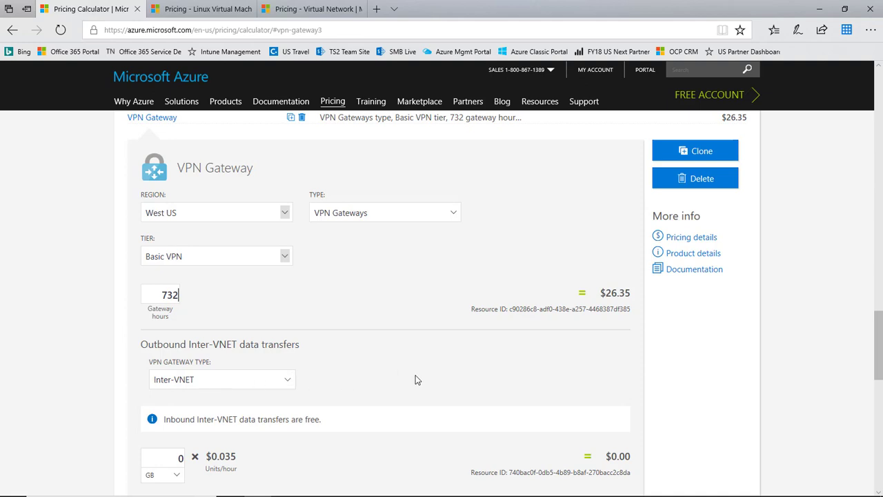
{"action": "scroll", "scroll_direction": "down", "scroll_amount": 3}
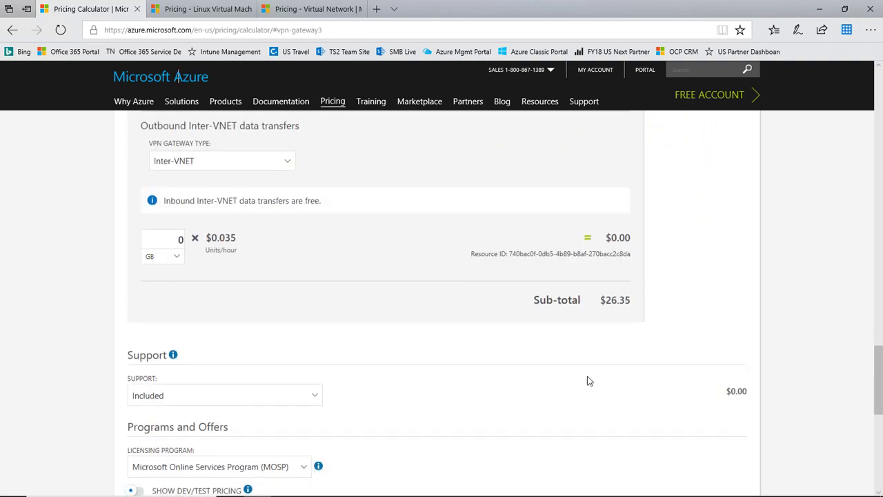
{"action": "scroll", "scroll_direction": "down", "scroll_amount": 3}
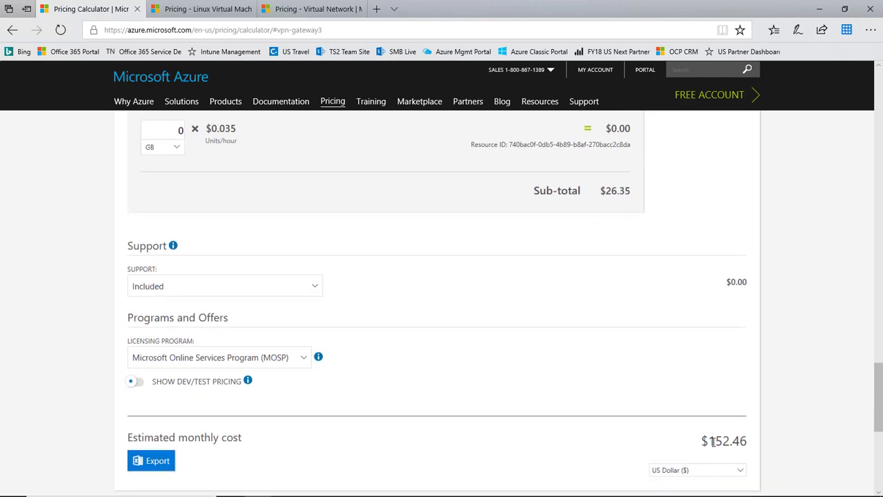
{"action": "mouse_move", "coordinate": [682, 432]}
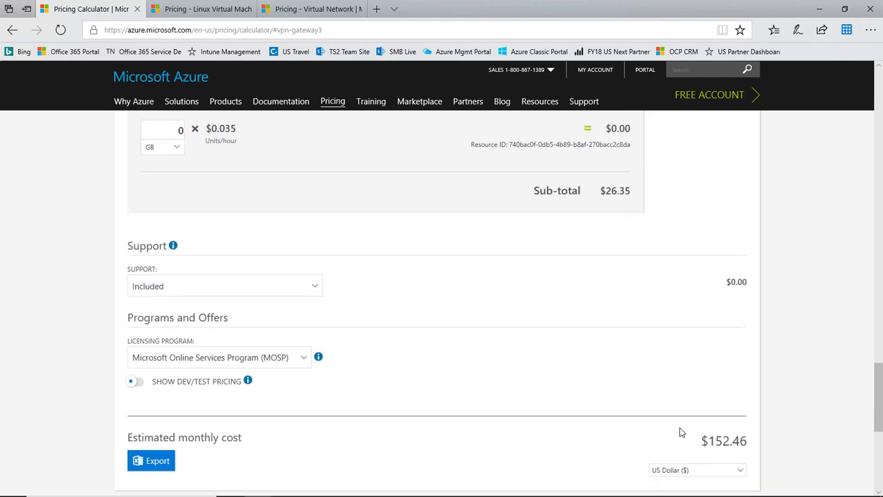
{"action": "mouse_move", "coordinate": [262, 436]}
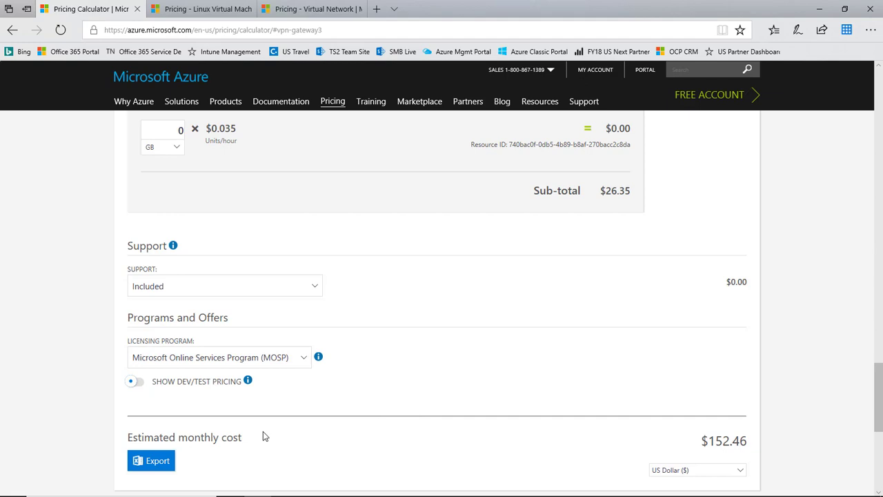
Export the estimate to Excel showing $152.46 monthly and $1,829.48 annual totals.
{"action": "left_click", "coordinate": [152, 461]}
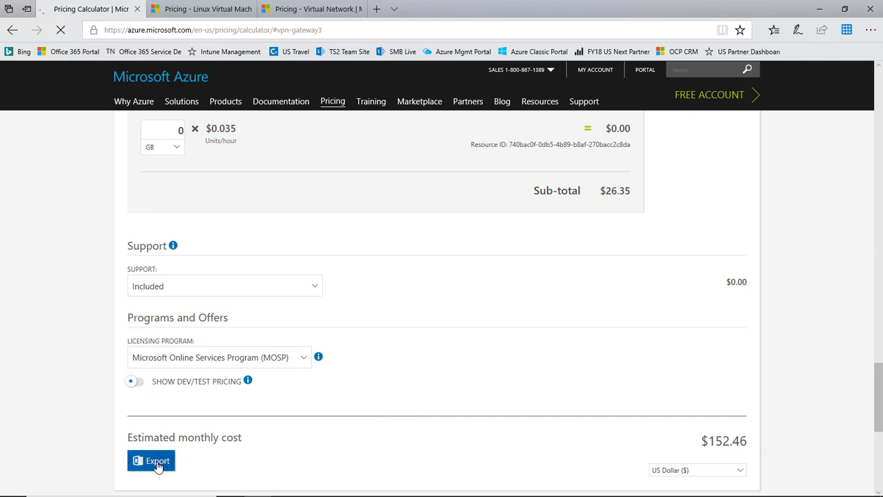
{"action": "left_click", "coordinate": [157, 461]}
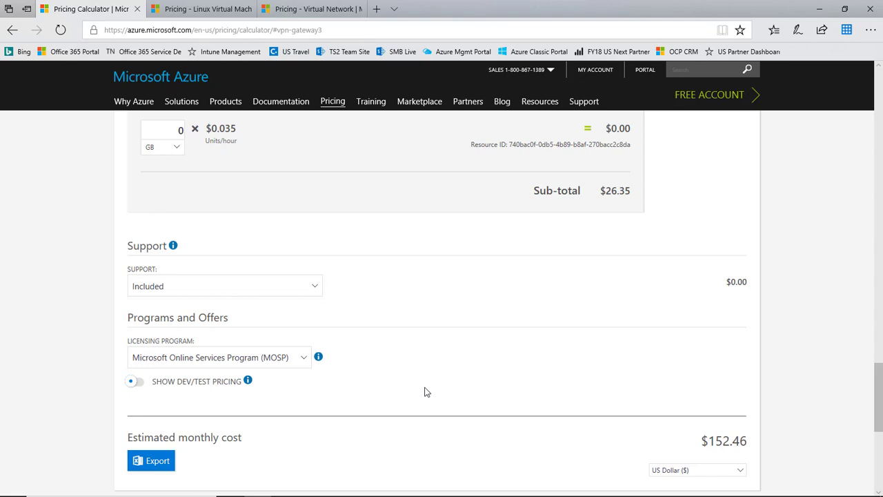
{"action": "left_click", "coordinate": [151, 461]}
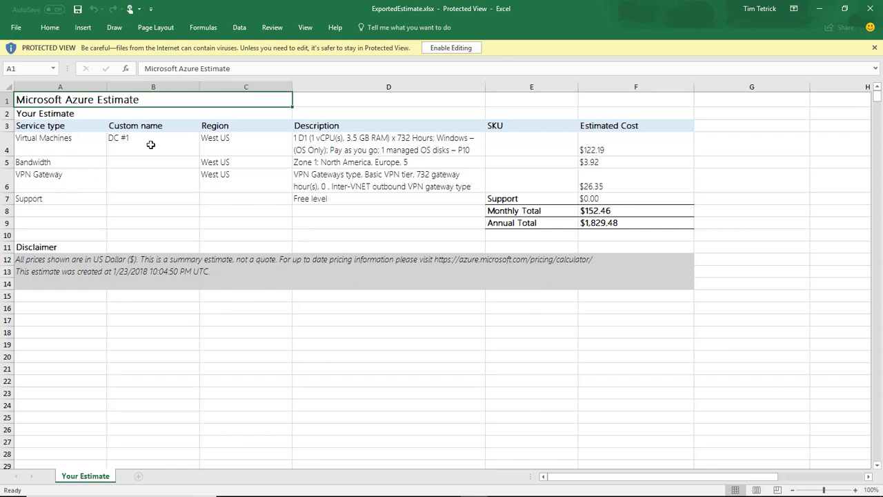
{"action": "mouse_move", "coordinate": [242, 176]}
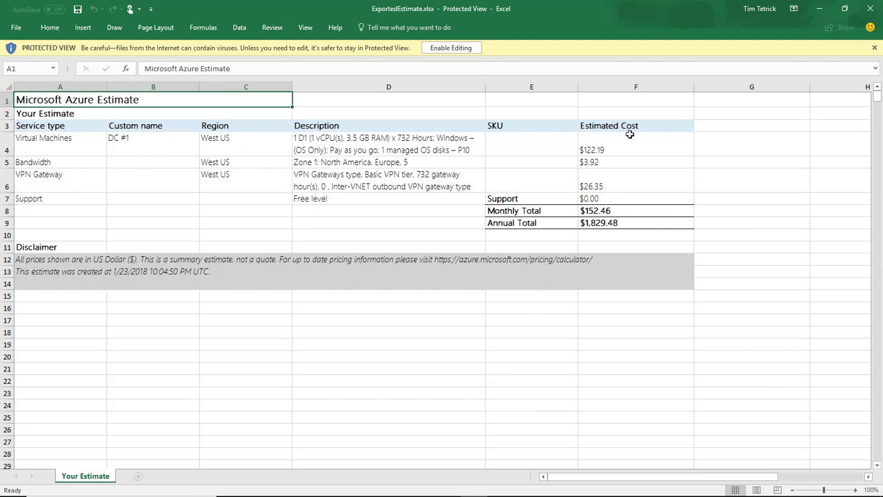
{"action": "mouse_move", "coordinate": [626, 205]}
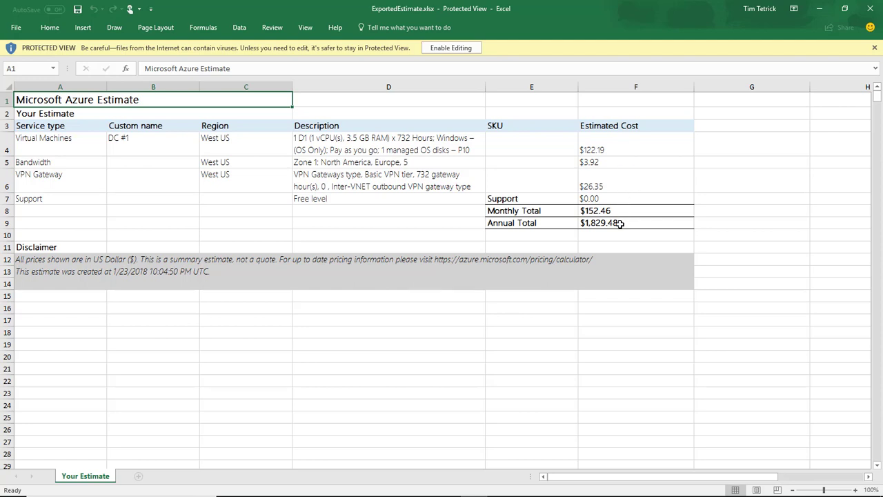
{"action": "mouse_move", "coordinate": [778, 43]}
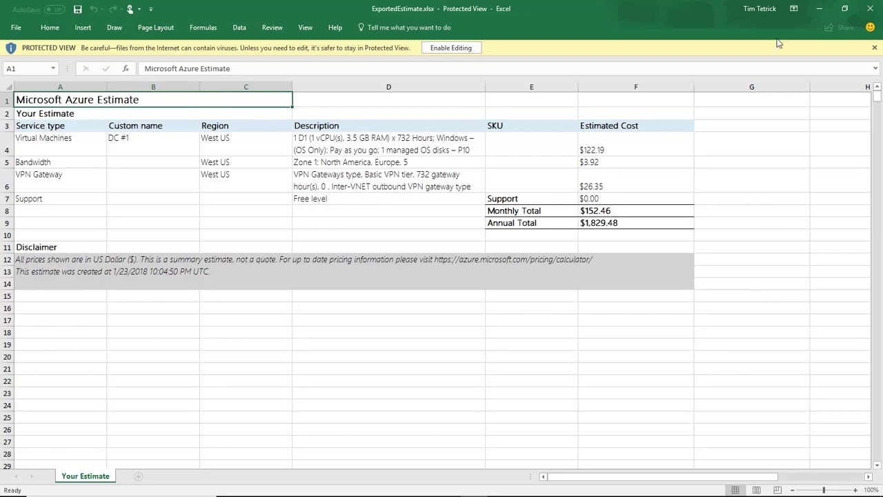